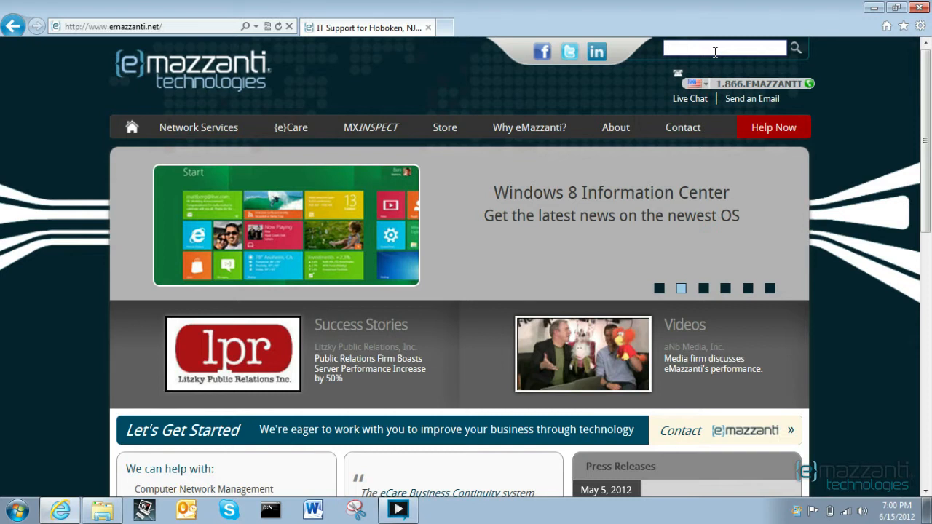
From the eMazzanti homepage, launch the client portal login page in a new tab.
click(703, 288)
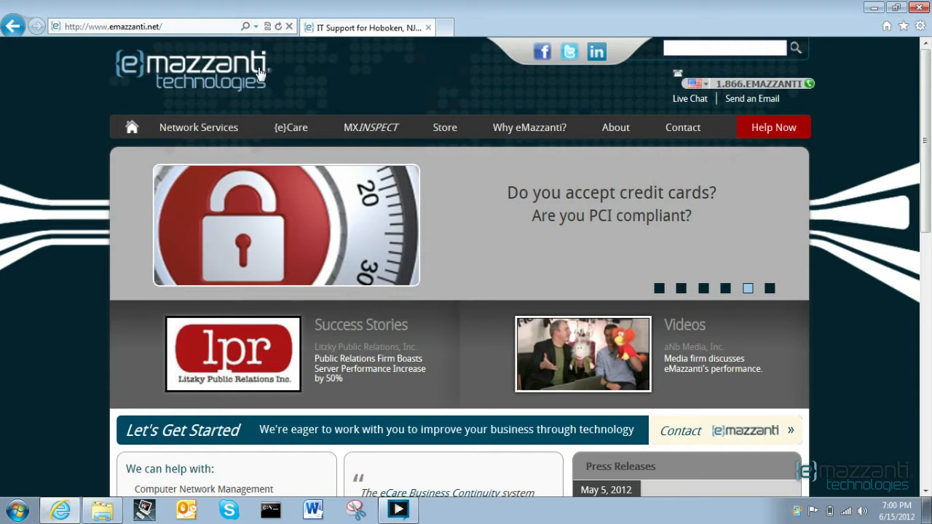
click(198, 127)
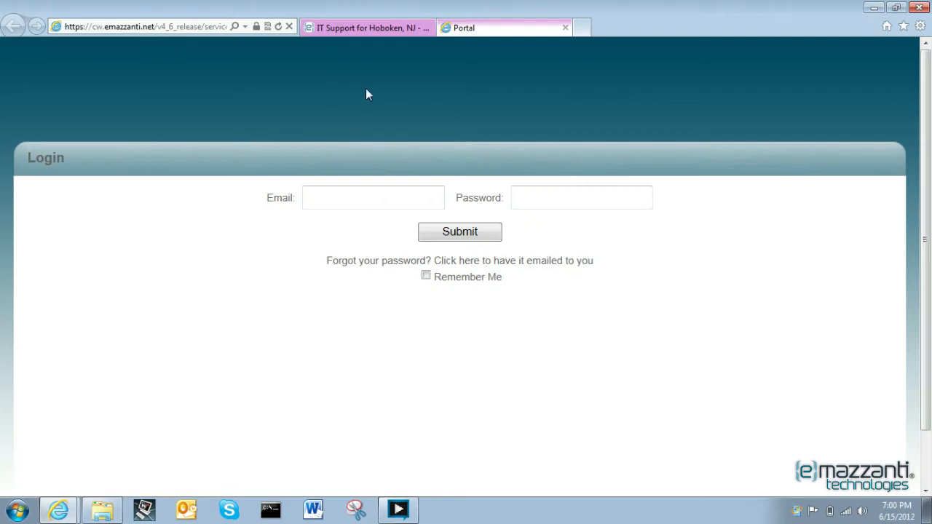
Log in to the Client Support Center with the account email and password.
click(373, 197)
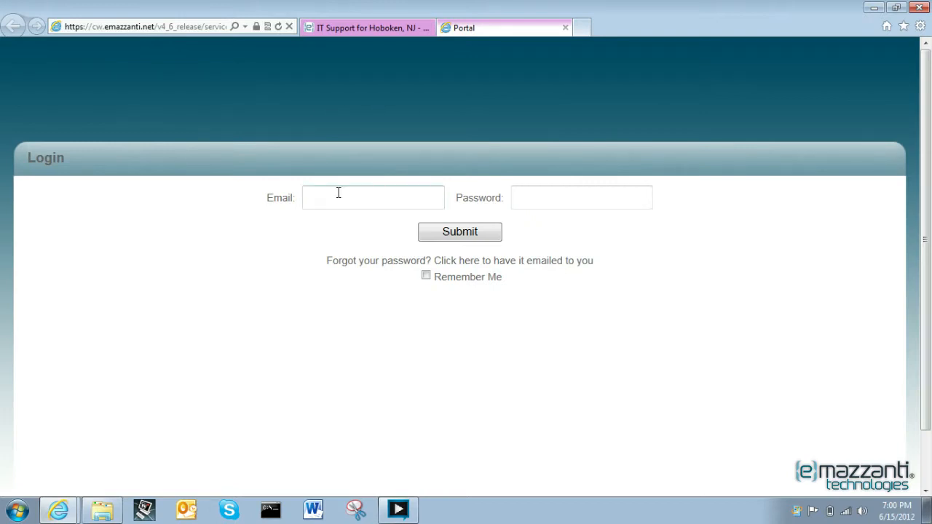
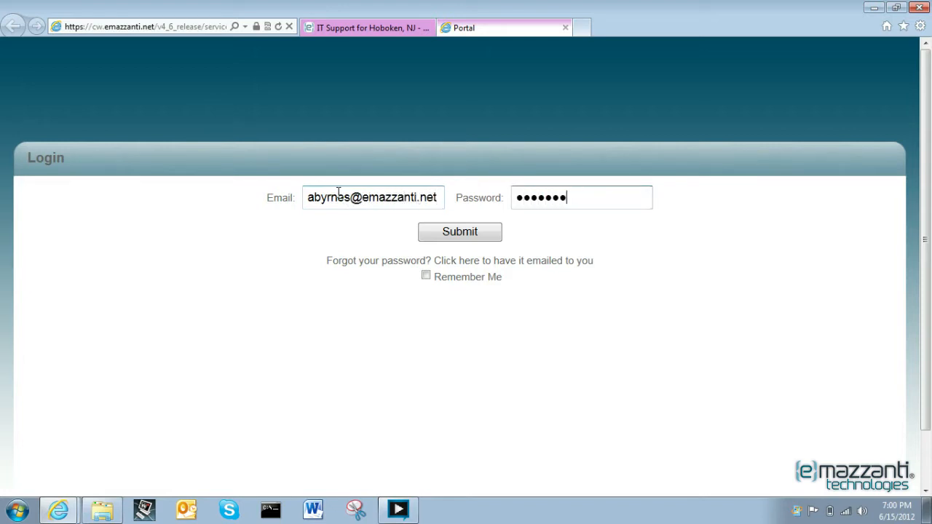
text(•)
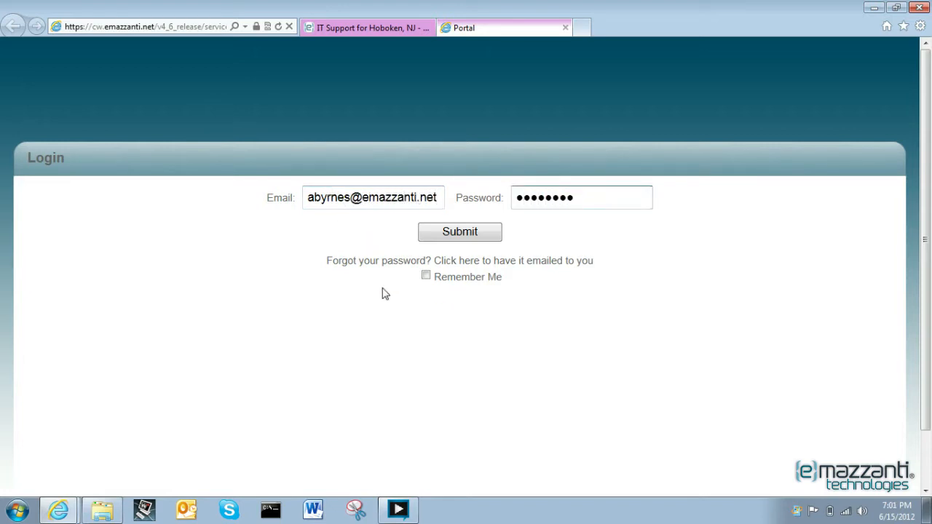
mouse_move(374, 264)
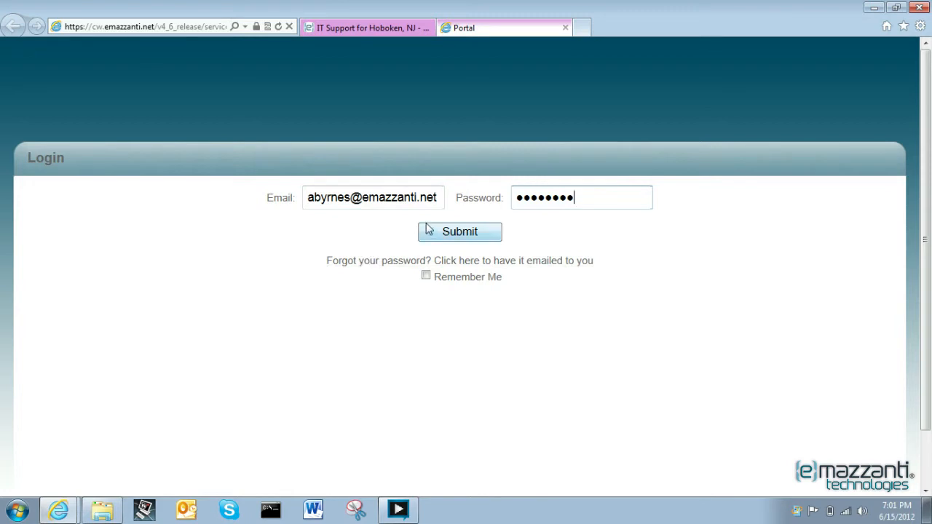
click(459, 231)
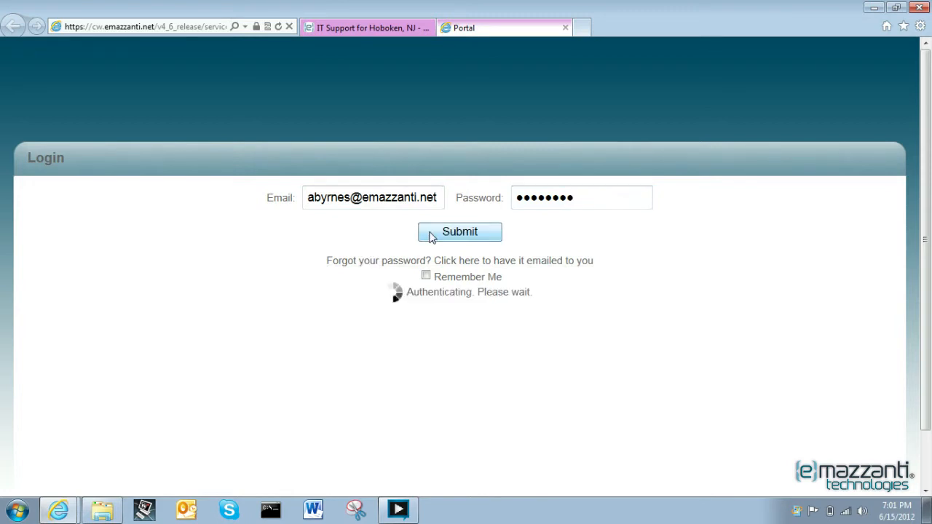
click(459, 232)
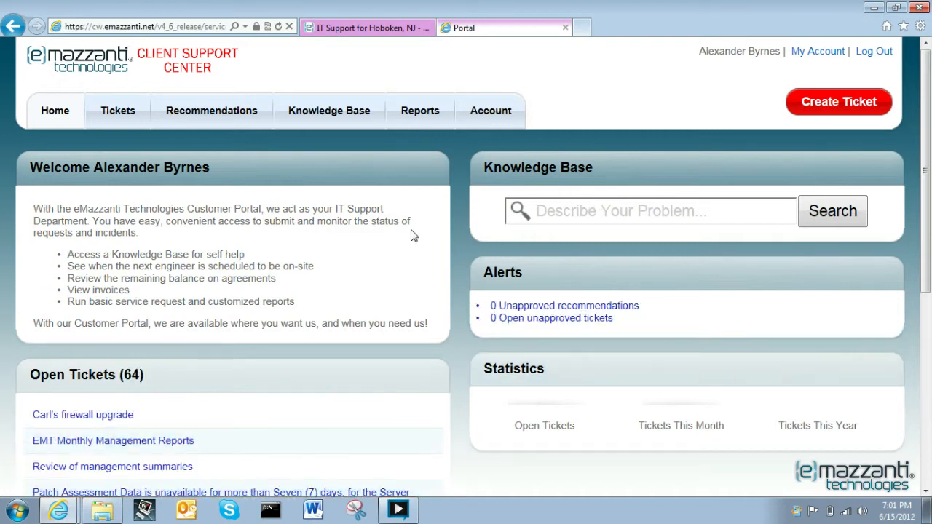
scroll(down, 3)
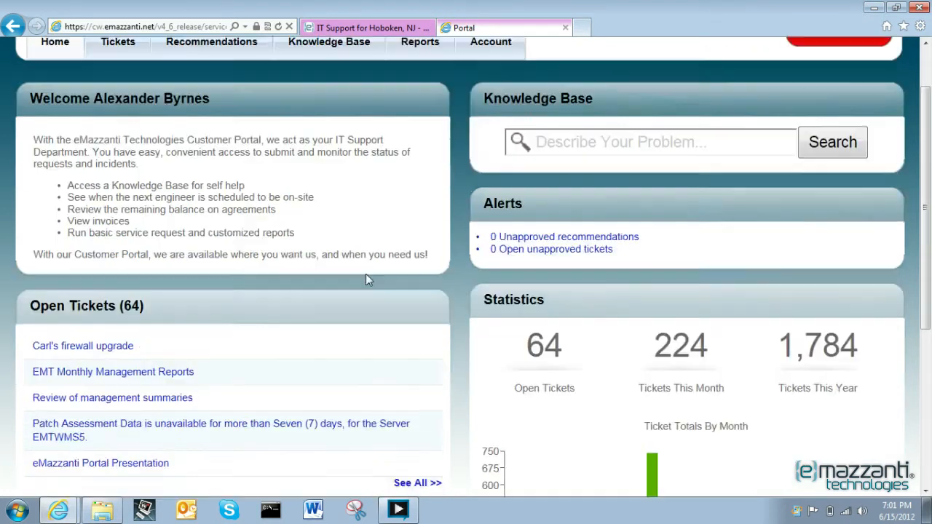
scroll(down, 3)
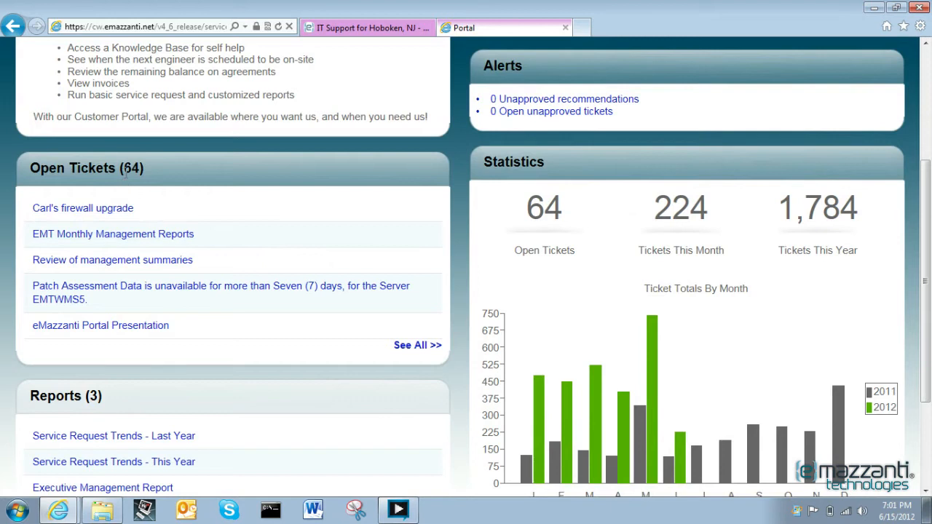
scroll(down, 3)
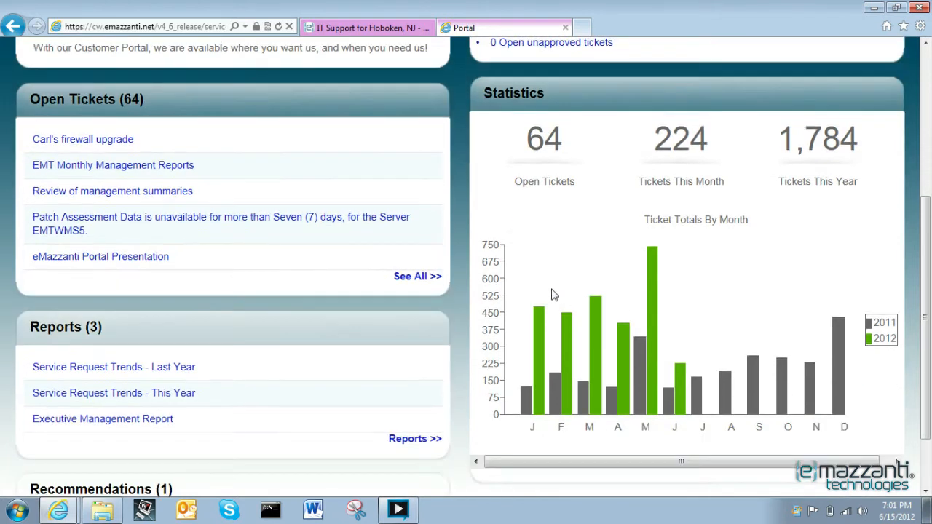
mouse_move(555, 150)
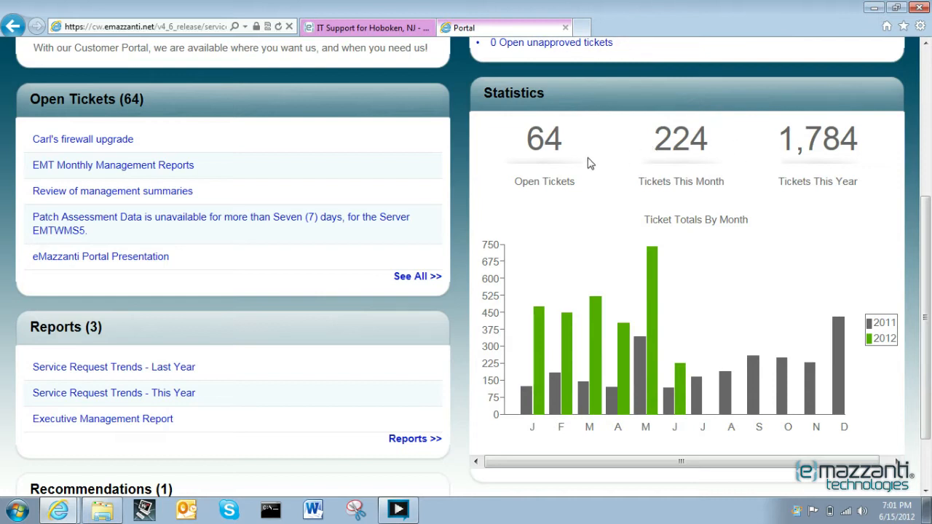
mouse_move(859, 343)
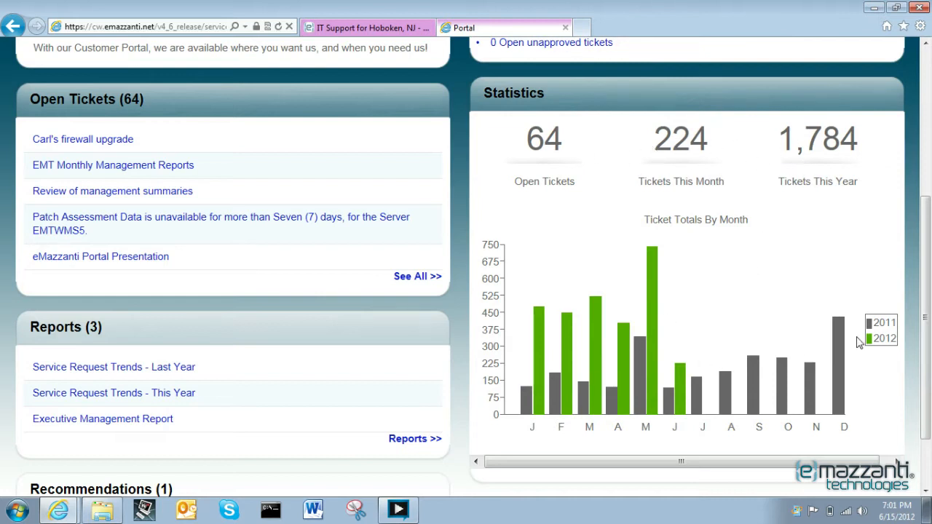
scroll(up, 3)
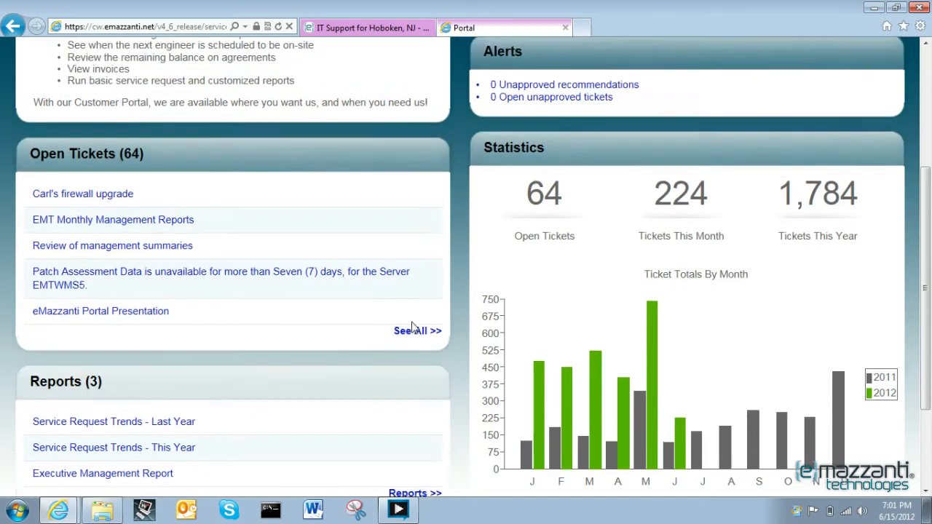
scroll(up, 3)
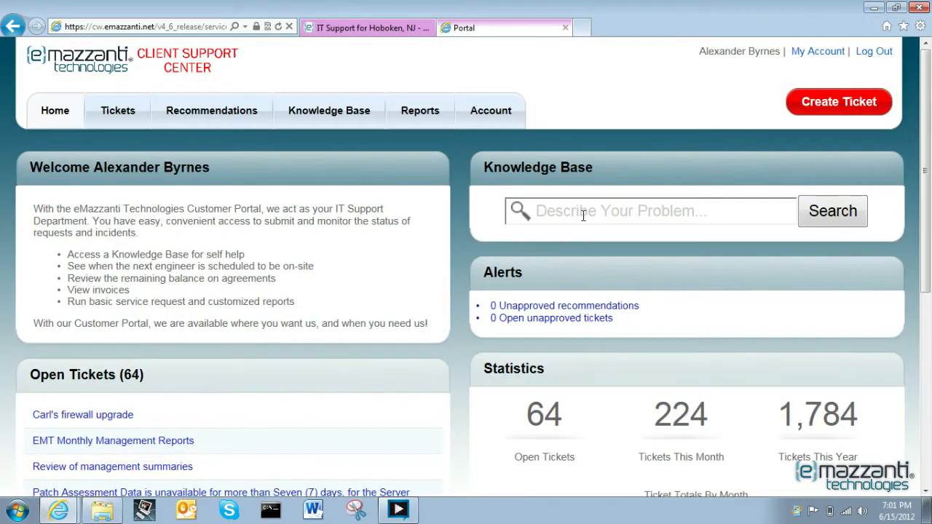
click(648, 211)
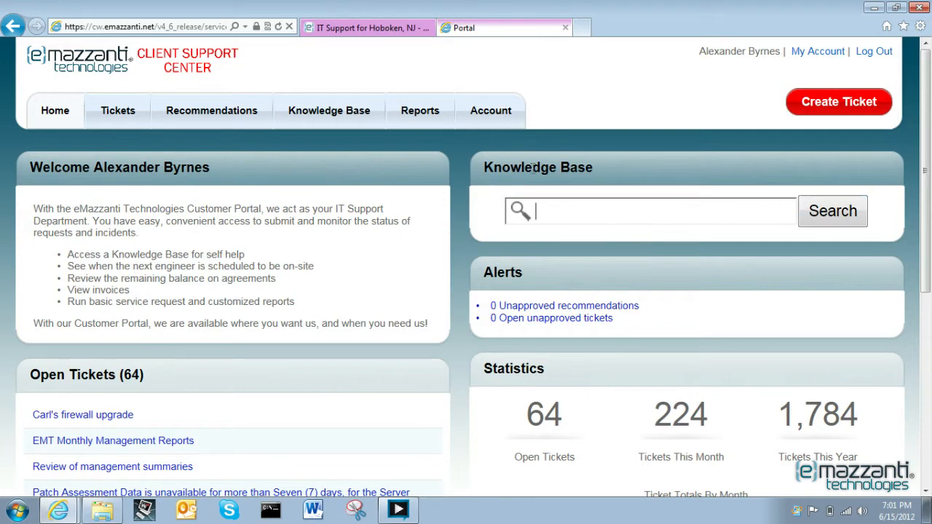
mouse_move(118, 110)
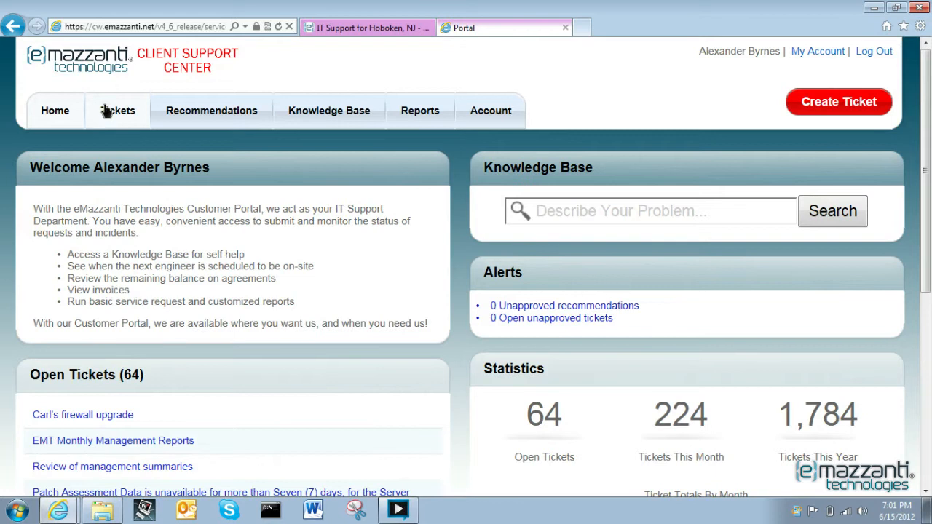
Show the support Tickets list and scroll through the open tickets.
click(117, 110)
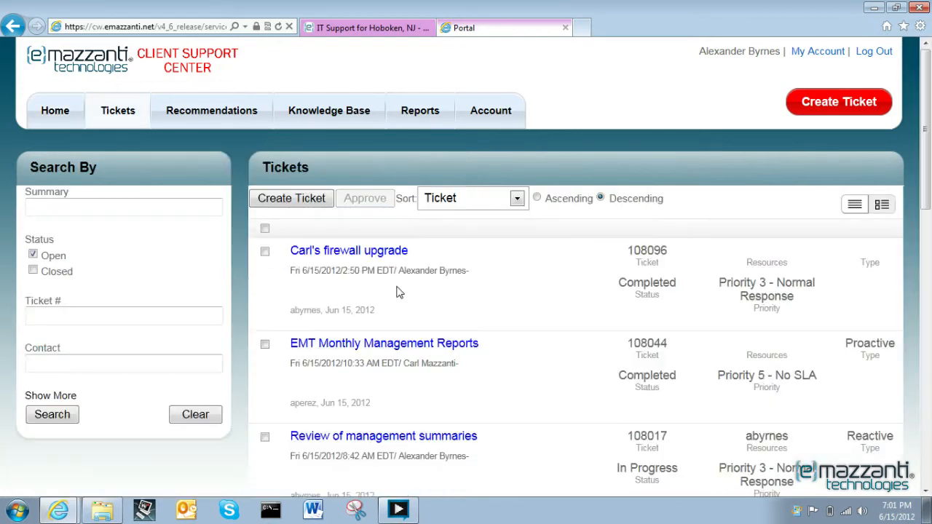
scroll(down, 3)
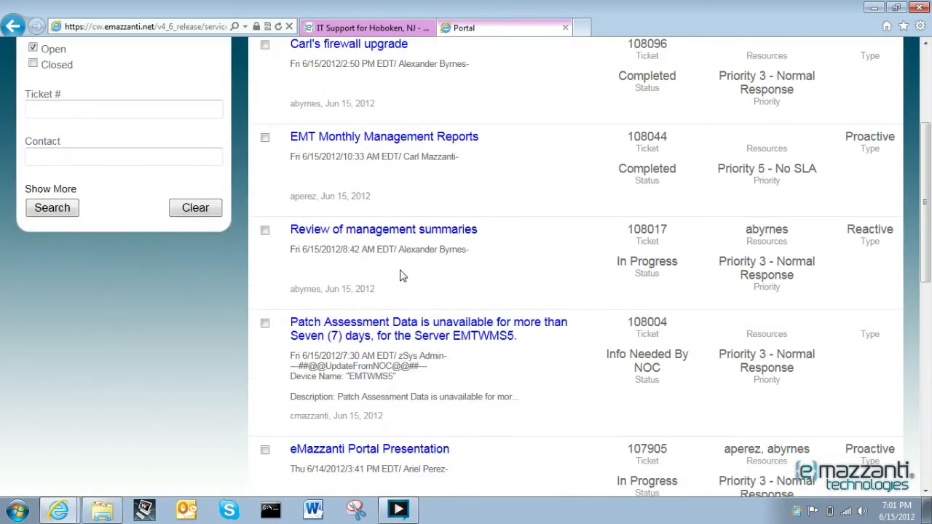
scroll(up, 3)
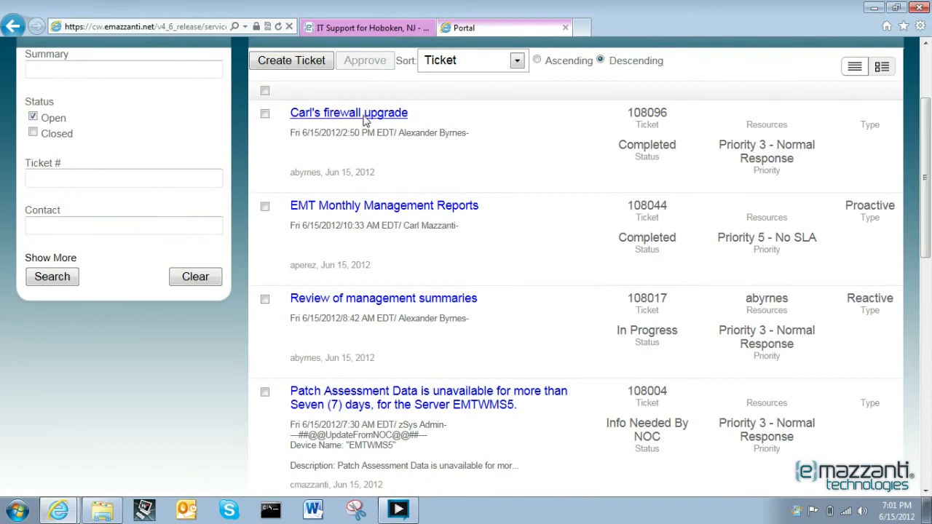
Review the Carl's firewall upgrade ticket details, then close the popup.
click(348, 113)
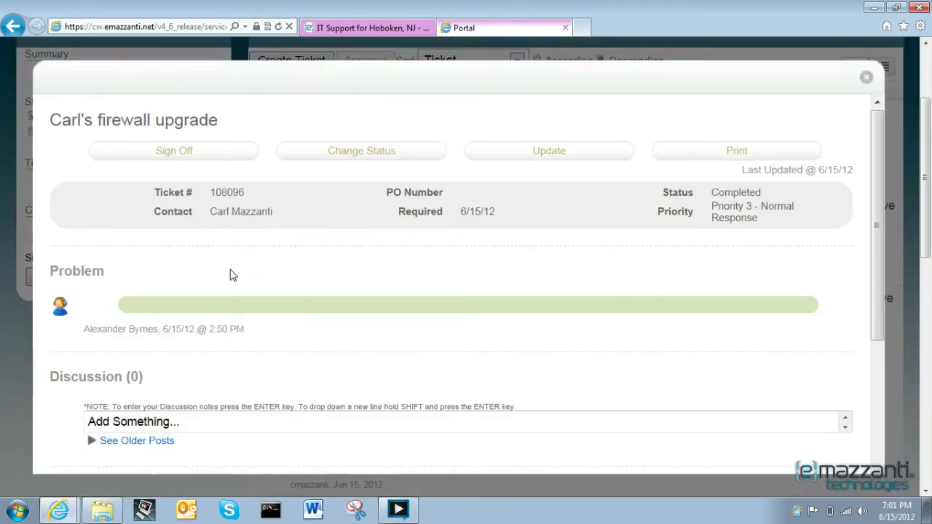
mouse_move(174, 313)
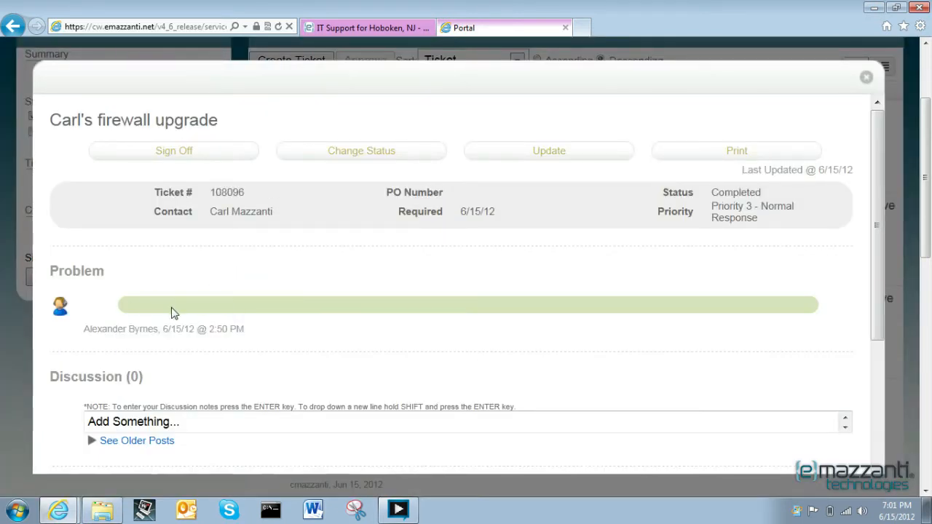
mouse_move(140, 315)
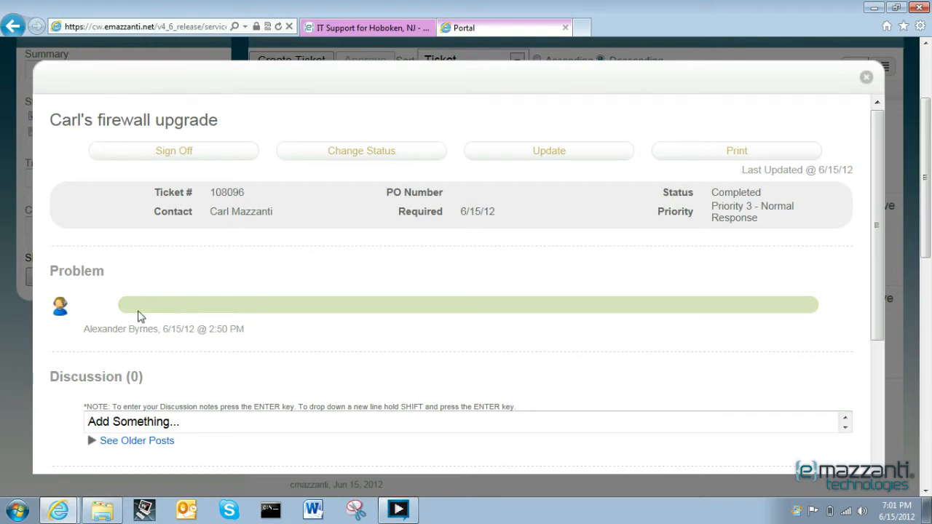
mouse_move(203, 316)
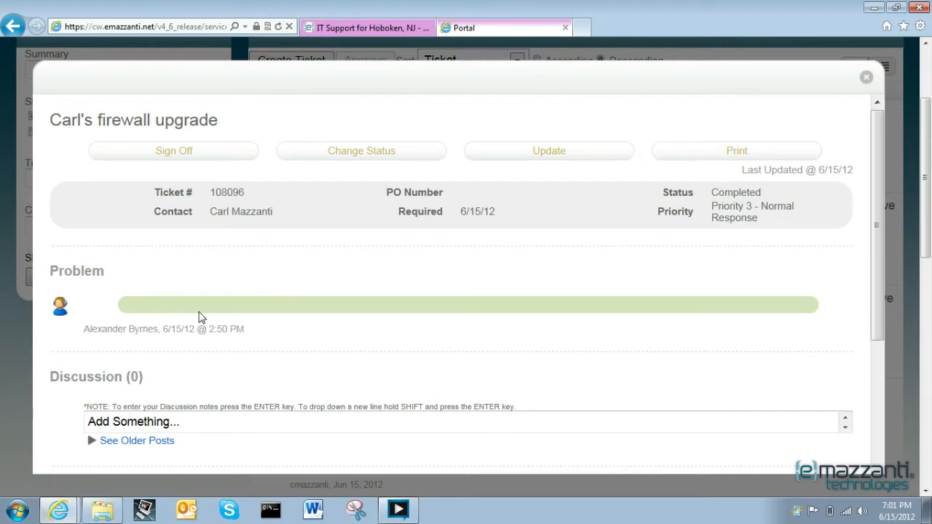
scroll(down, 3)
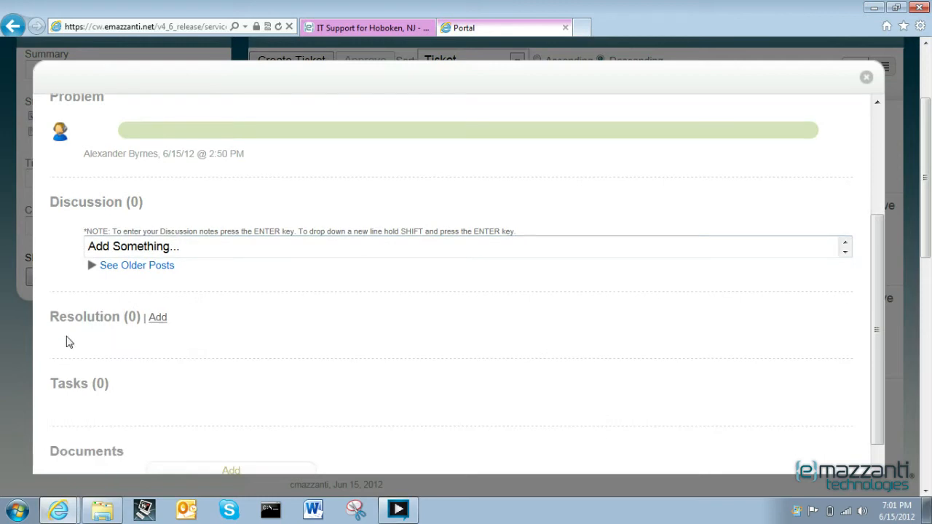
scroll(up, 3)
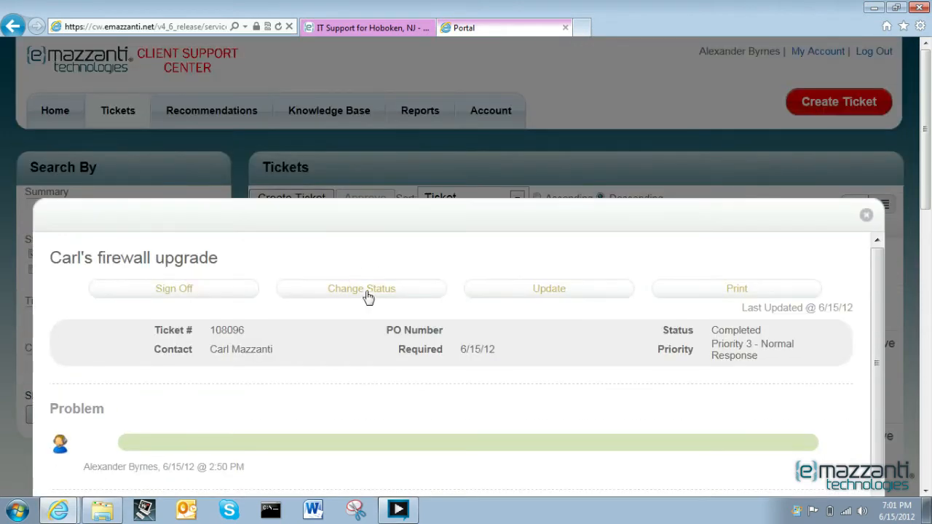
mouse_move(864, 222)
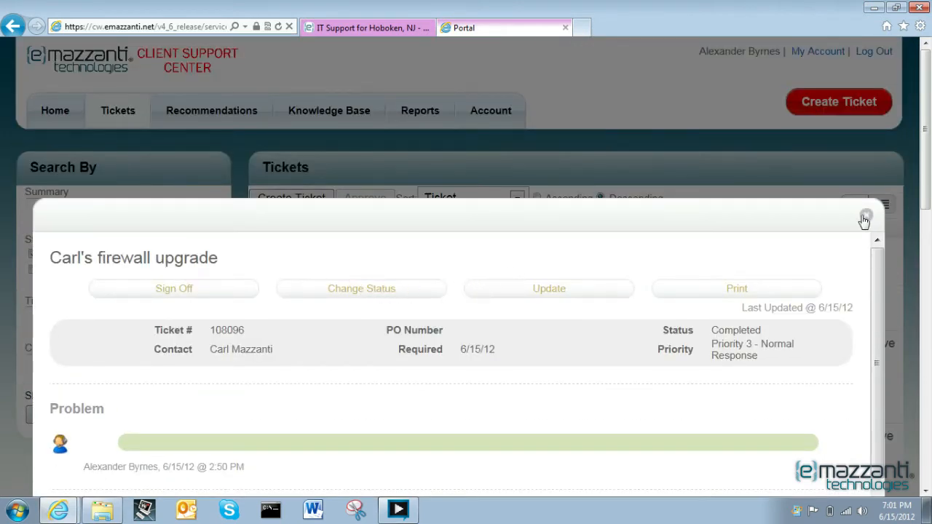
click(865, 219)
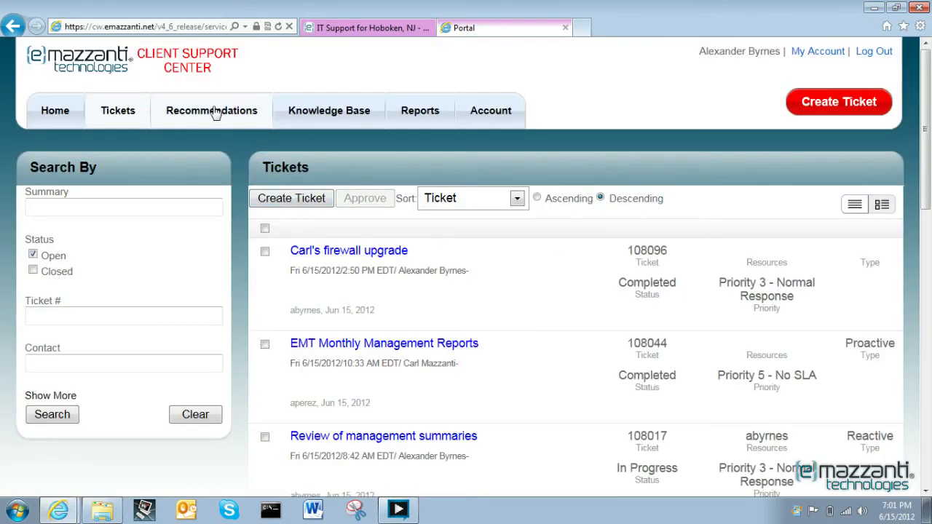
Open recommendation 10123 from Recommendations, scroll its $637.01 HP/ATI quote, and close it.
click(212, 110)
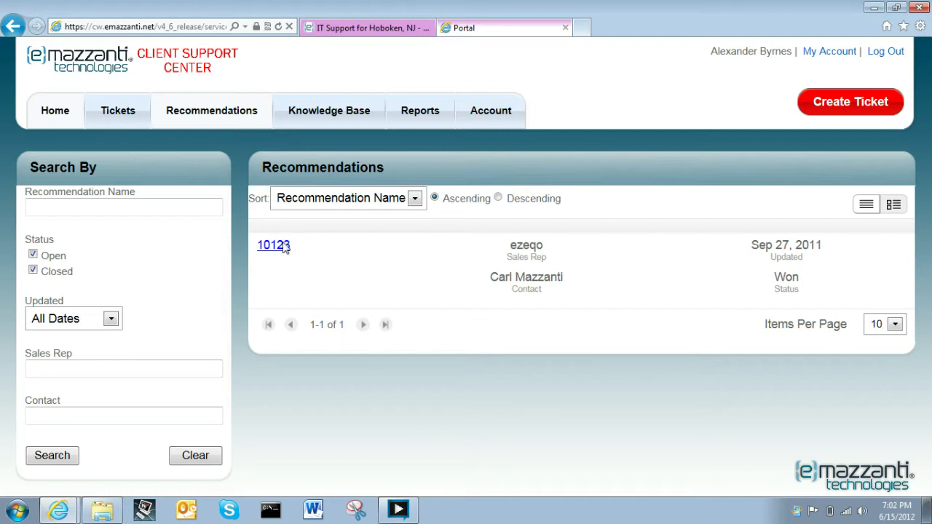
mouse_move(282, 264)
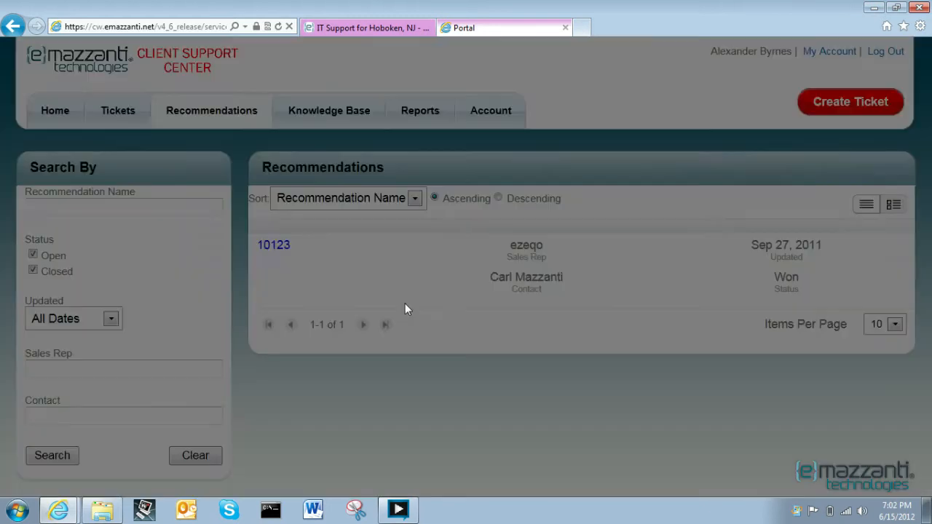
click(274, 245)
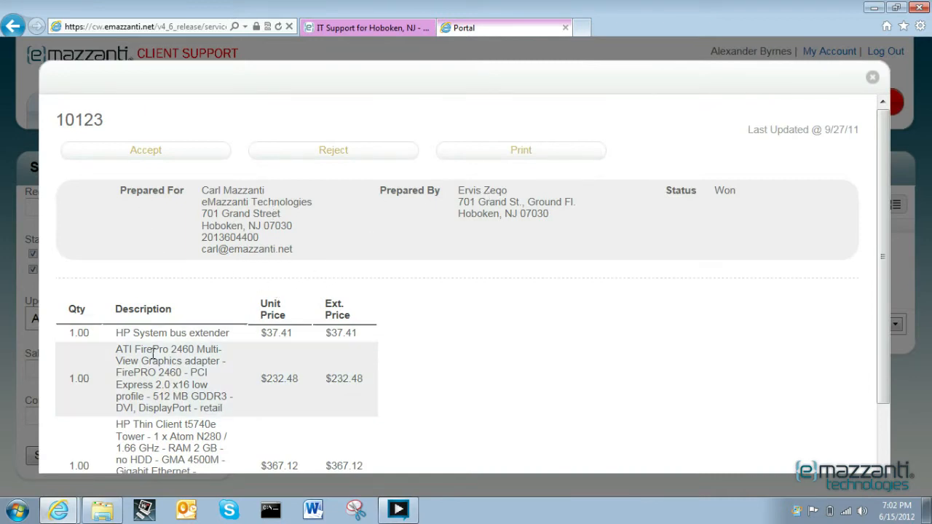
scroll(down, 3)
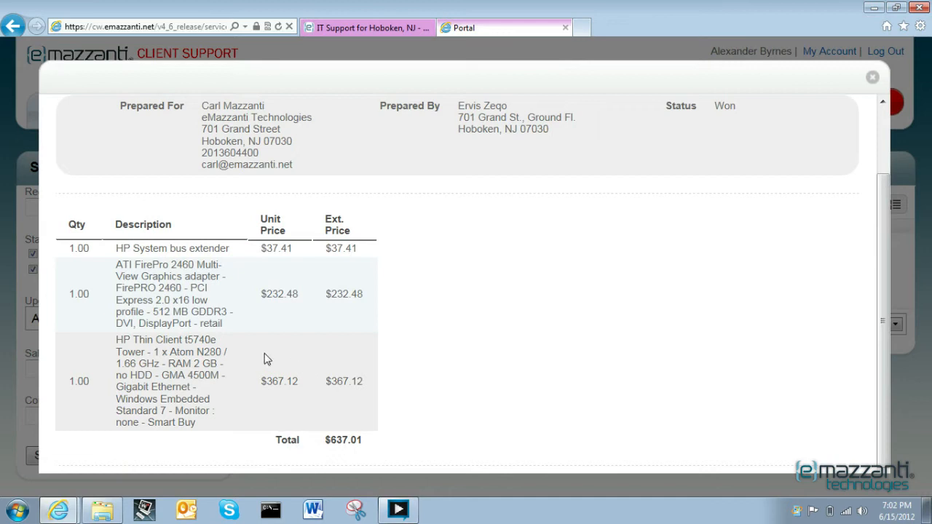
mouse_move(773, 139)
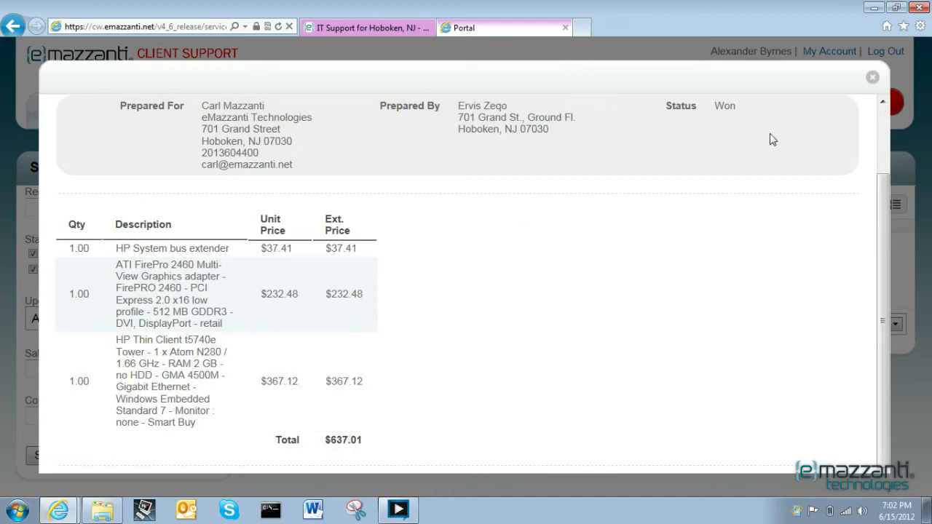
click(872, 77)
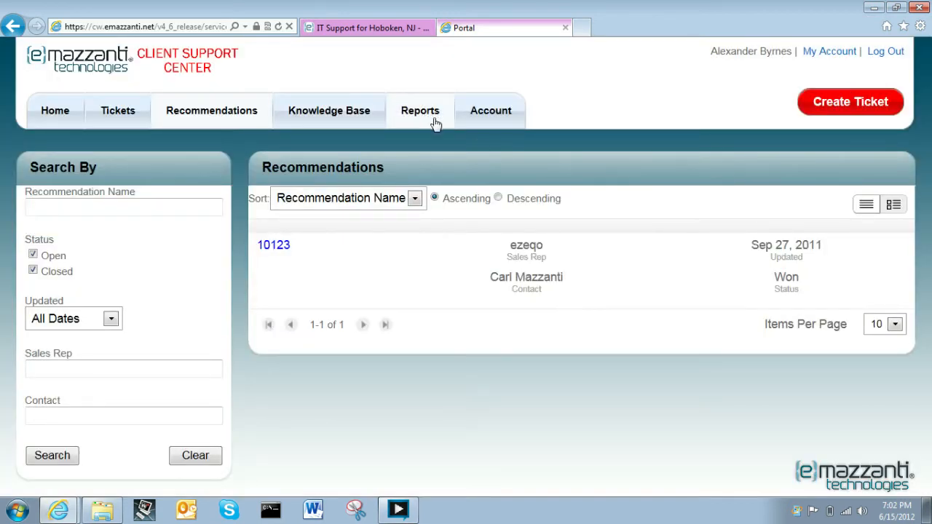
Under Reports, view the Service Request Trends charts for last year and this year.
click(420, 110)
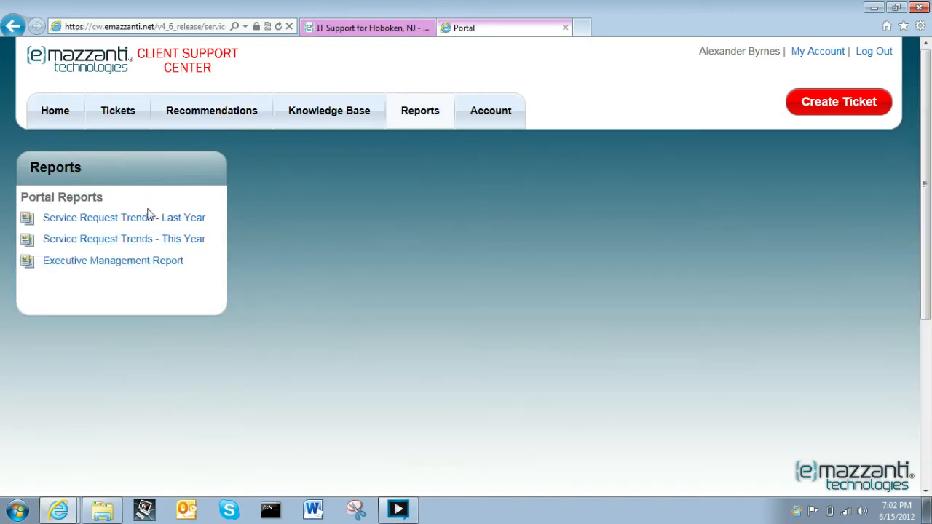
click(123, 217)
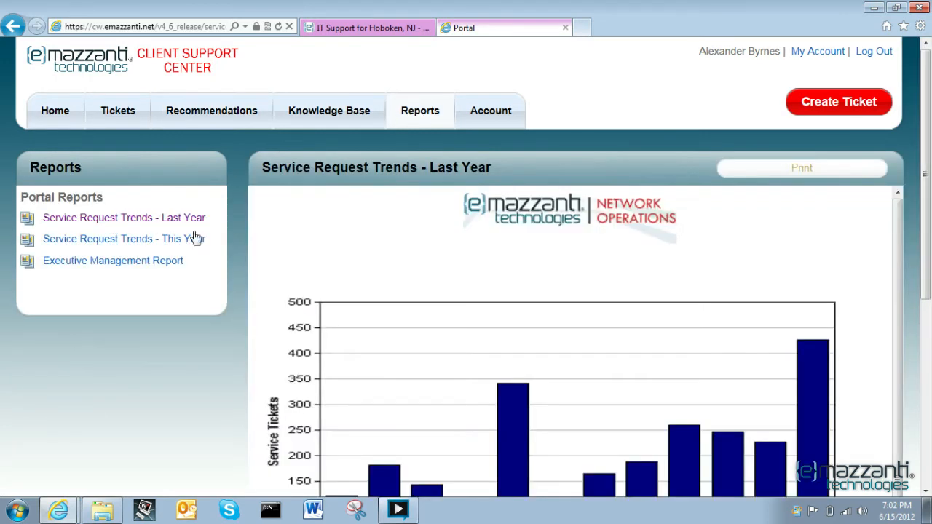
click(123, 239)
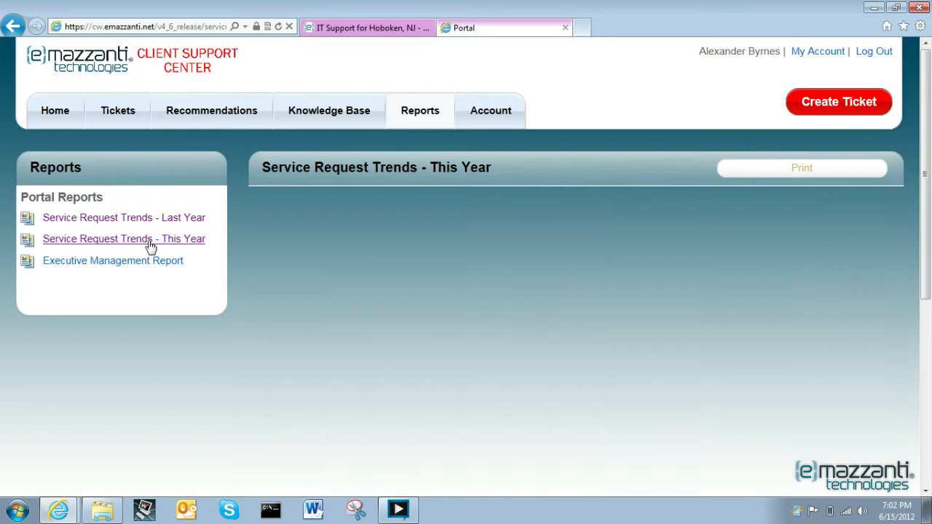
click(123, 238)
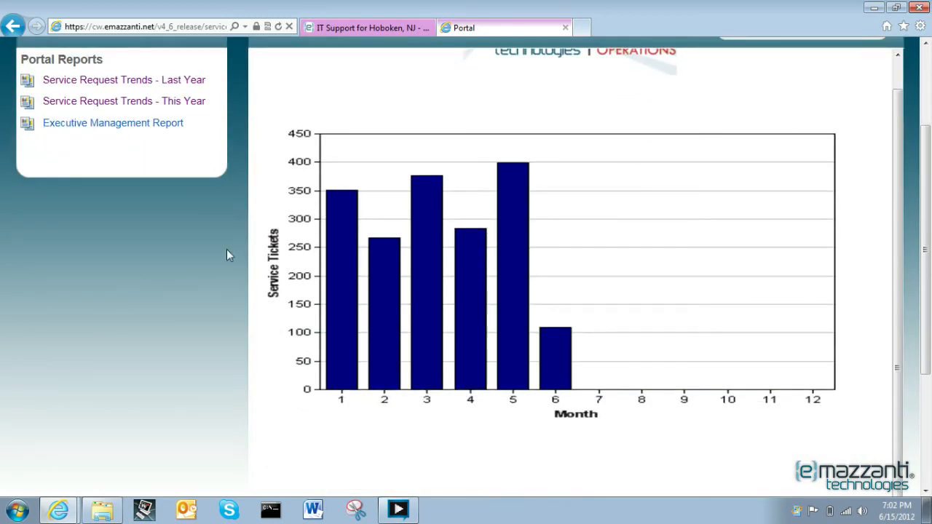
mouse_move(83, 122)
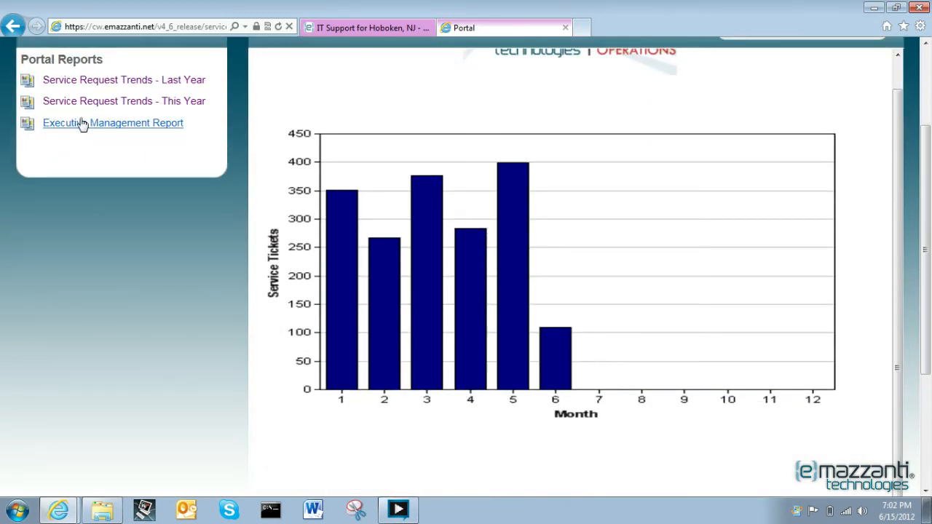
Open the Executive Management Report, scroll through its 87% network health report, and return to the top.
click(113, 122)
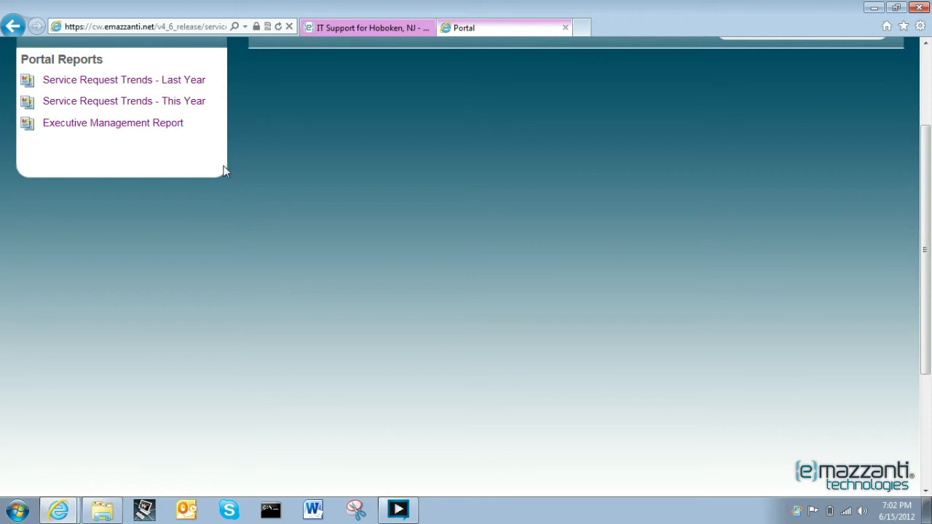
click(113, 122)
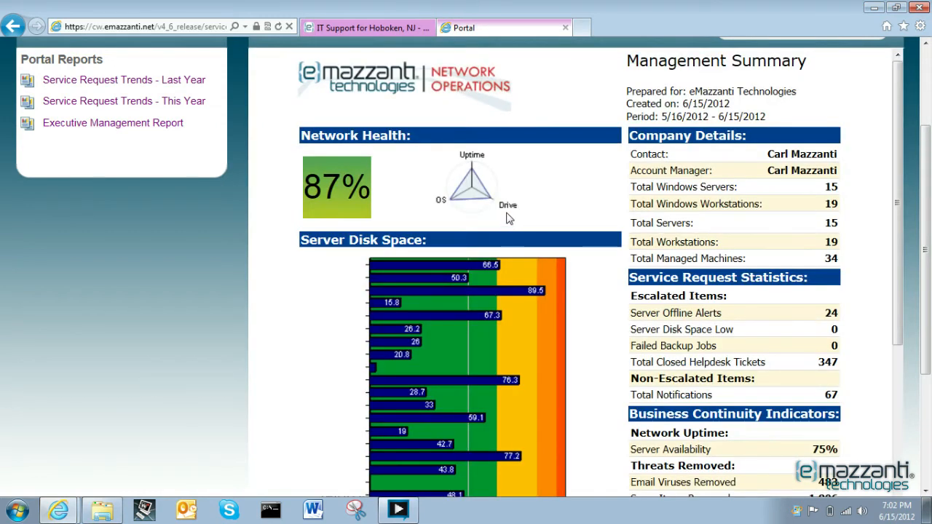
mouse_move(684, 191)
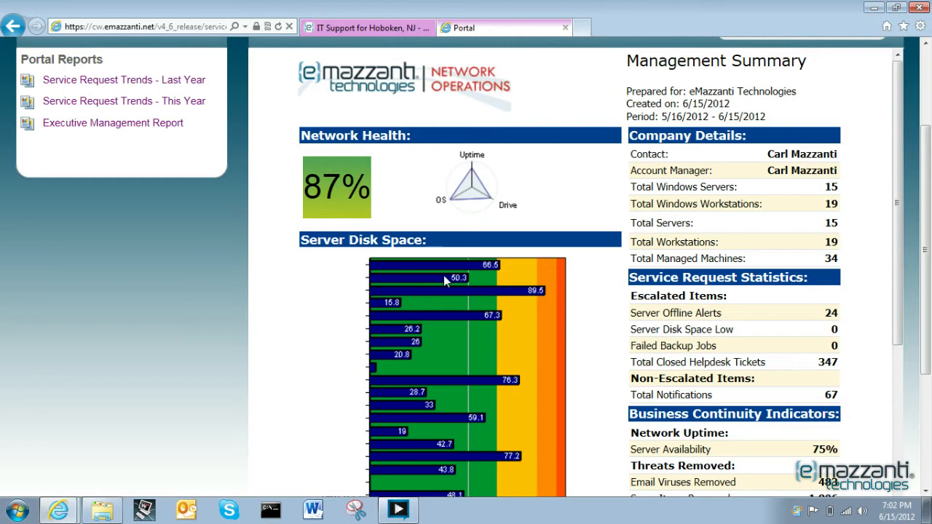
scroll(down, 3)
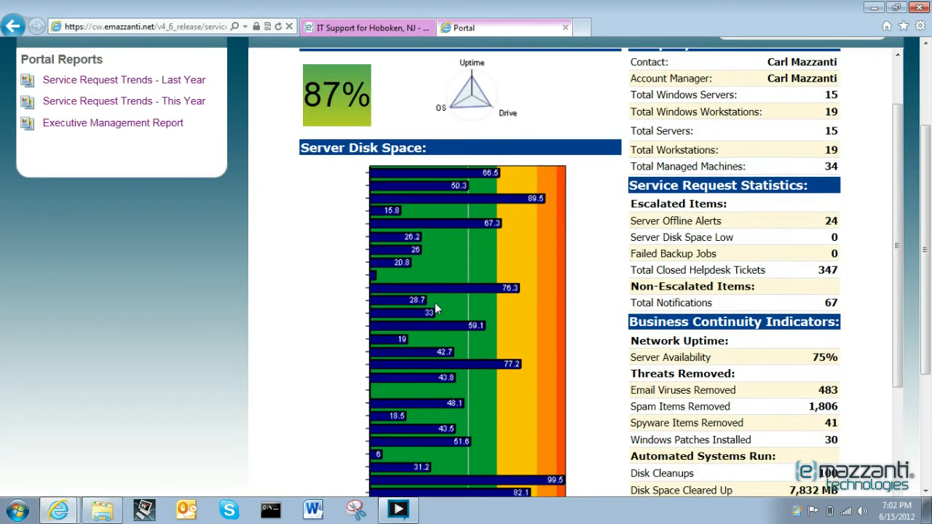
scroll(down, 3)
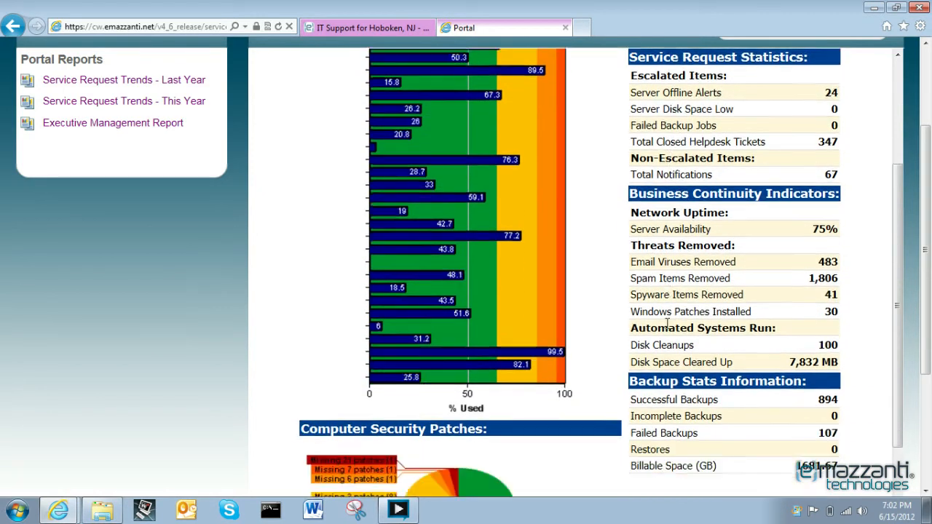
scroll(down, 3)
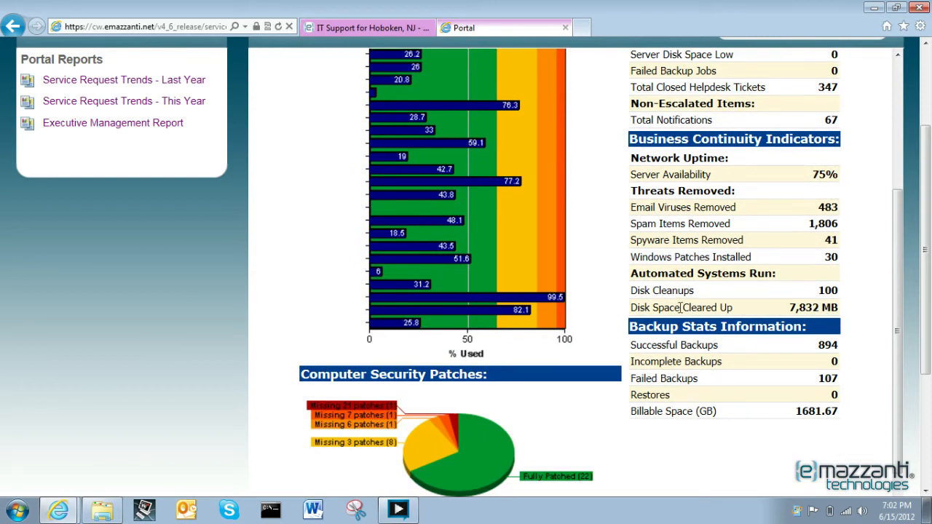
scroll(down, 3)
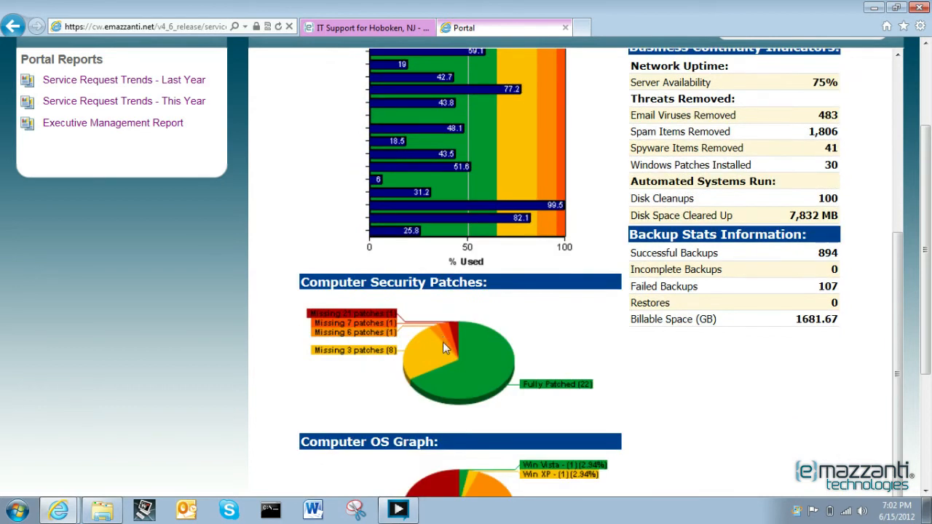
scroll(down, 3)
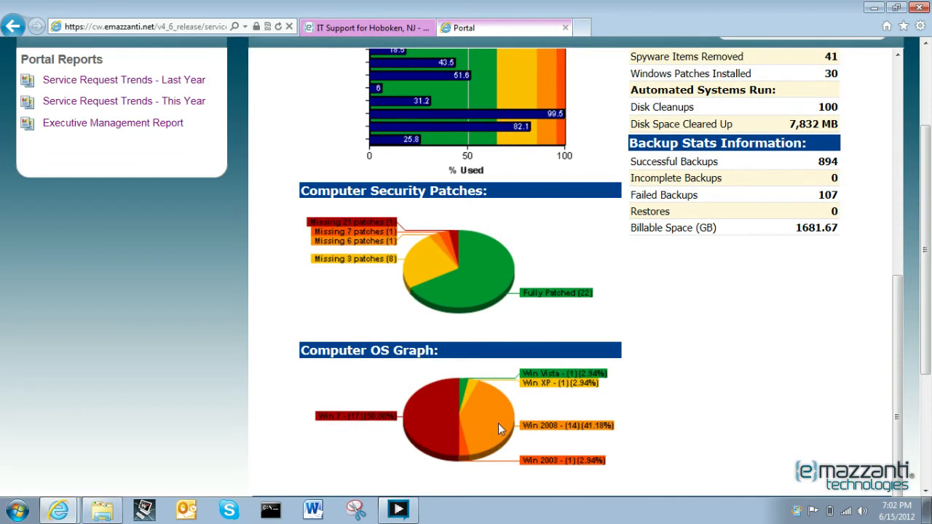
scroll(up, 3)
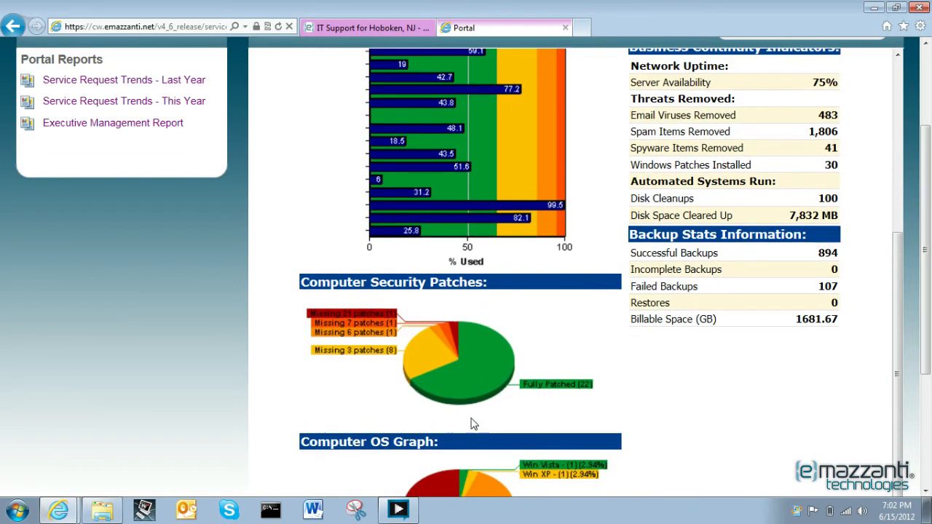
scroll(up, 3)
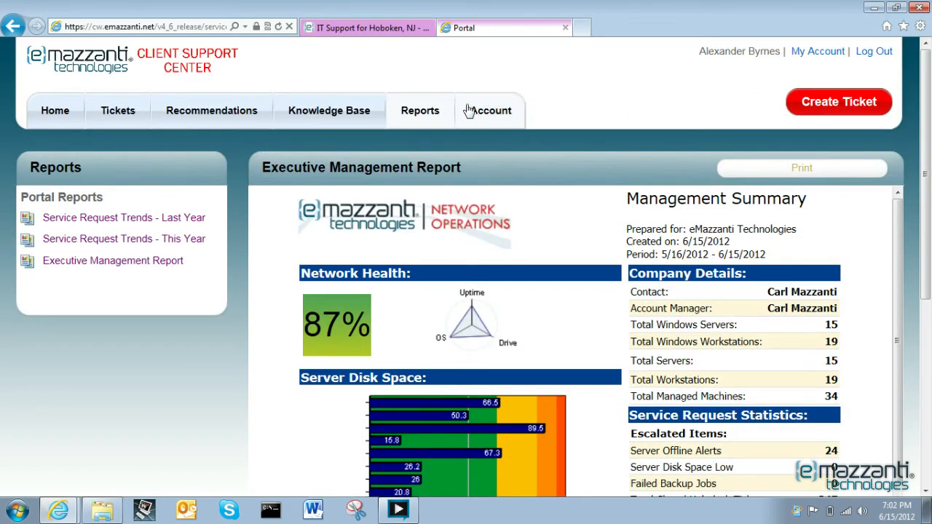
click(490, 110)
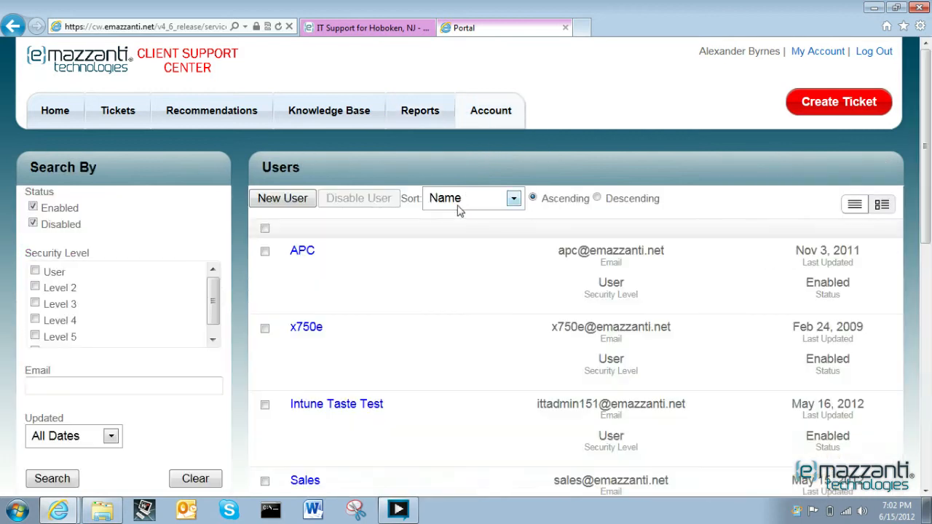
mouse_move(287, 286)
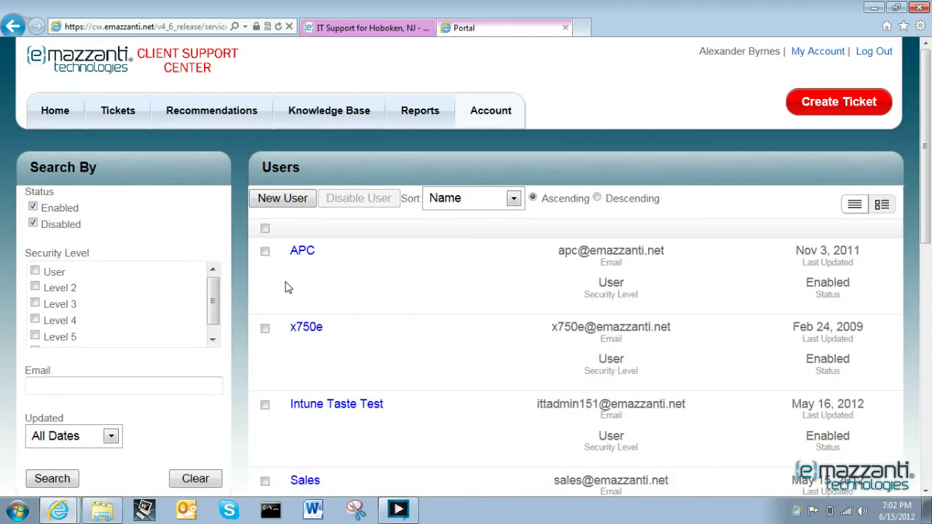
scroll(down, 3)
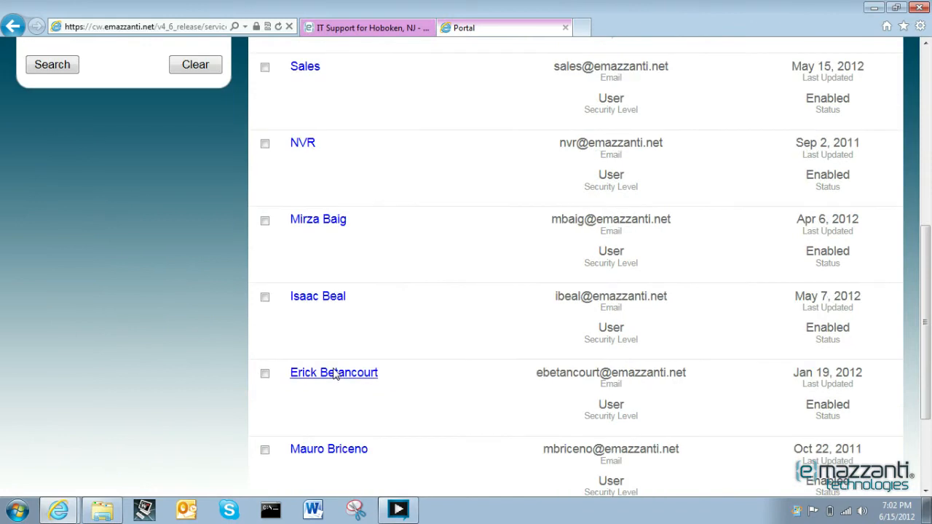
scroll(down, 3)
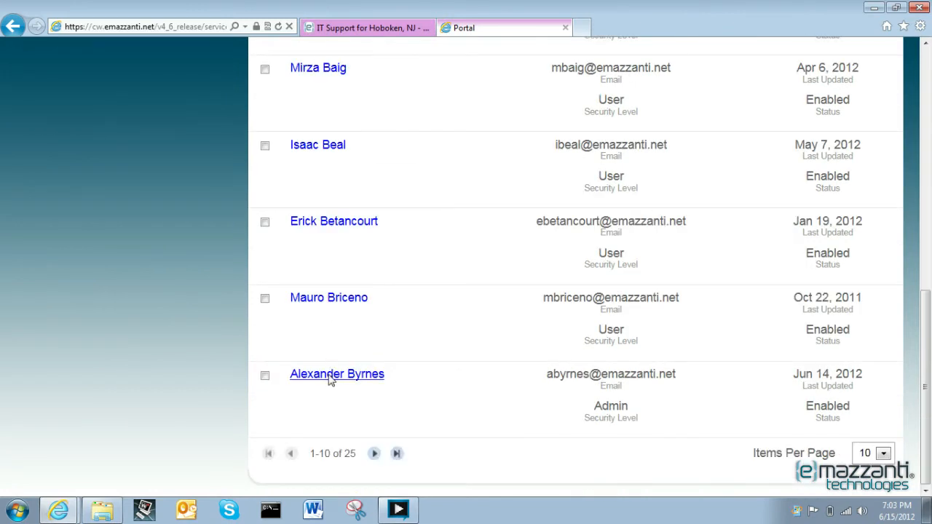
click(336, 373)
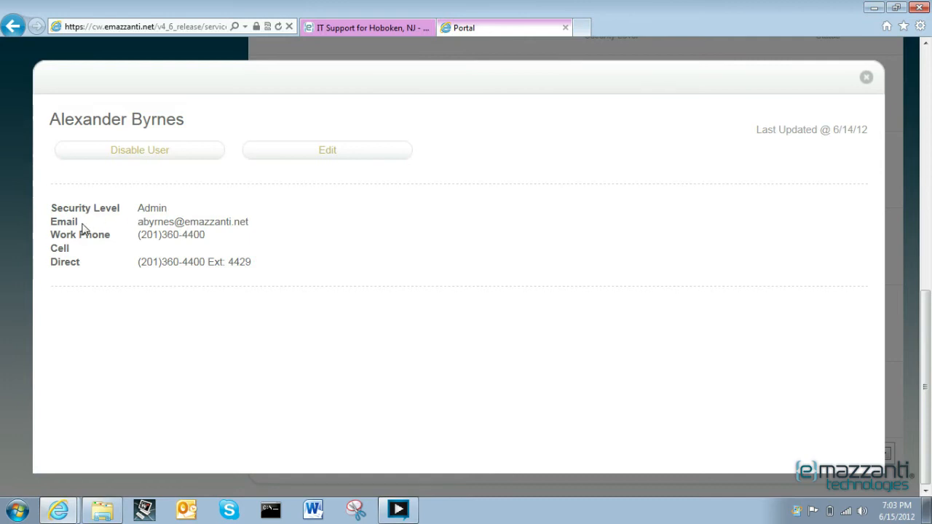
mouse_move(397, 251)
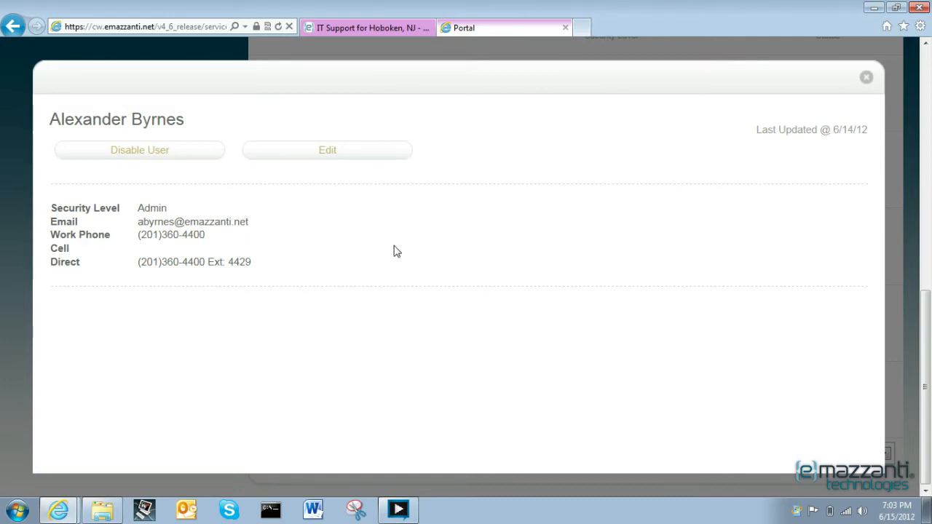
click(866, 78)
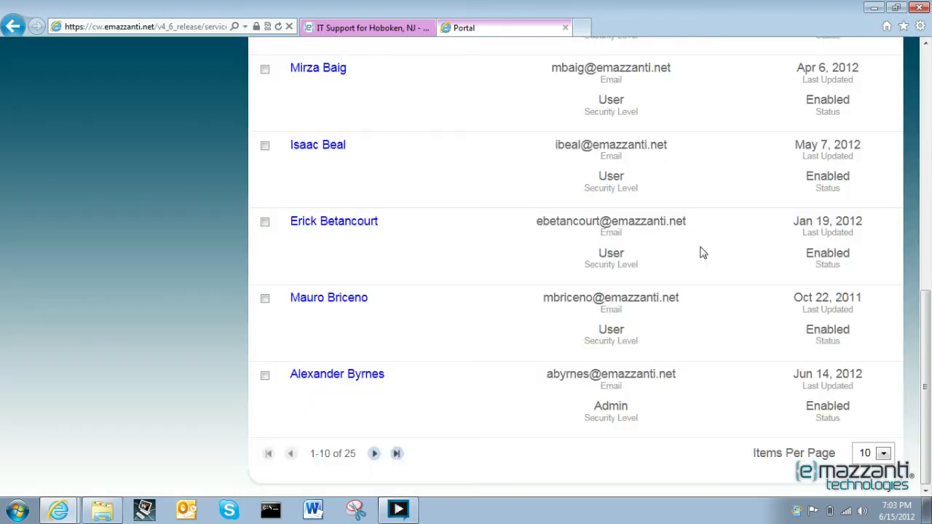
scroll(up, 3)
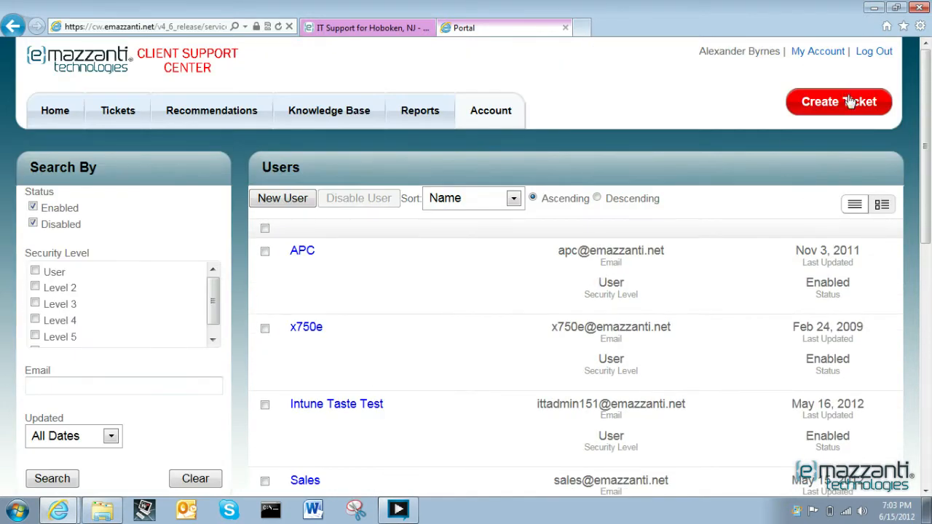
Start a new ticket, try several service cards, and settle on System reboots/shuts down on its own.
click(838, 101)
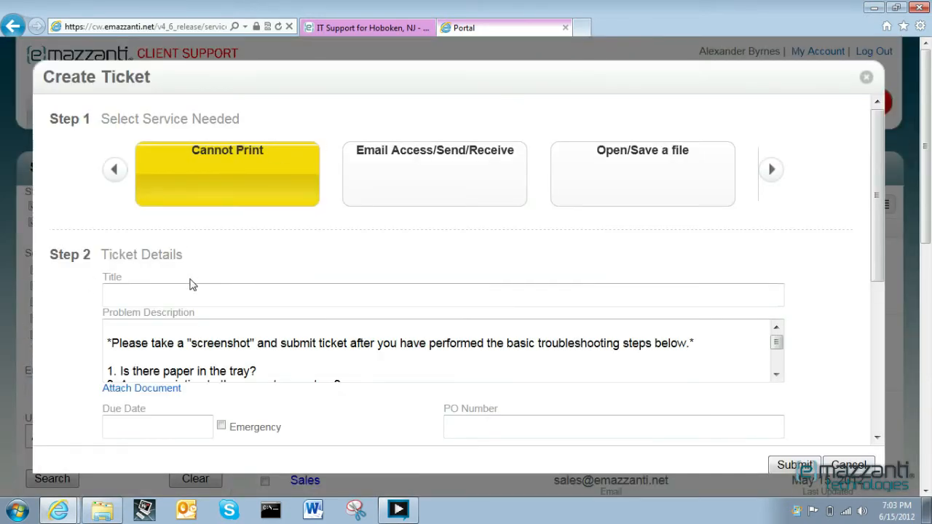
mouse_move(877, 104)
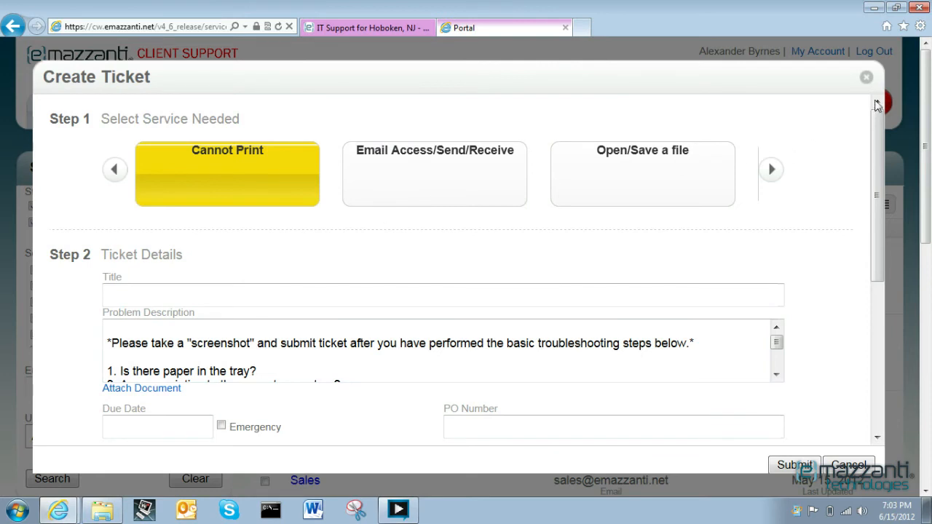
mouse_move(206, 197)
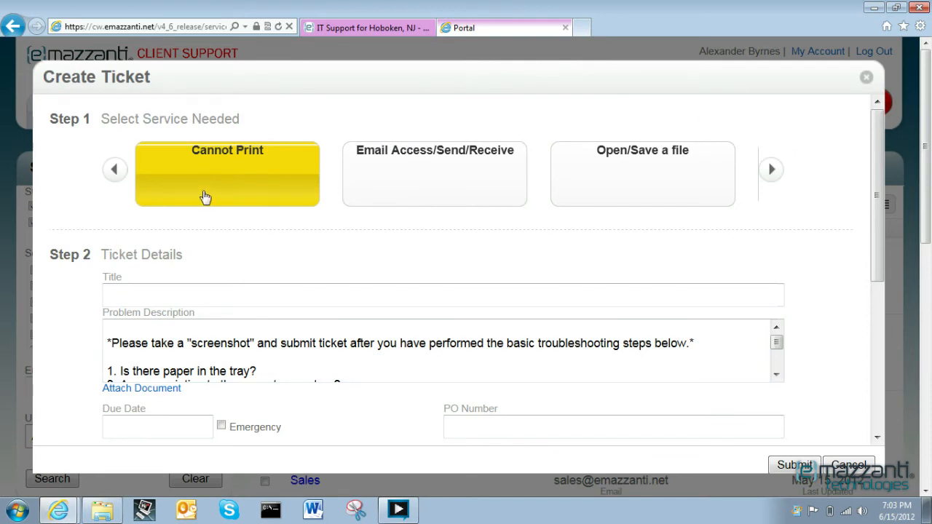
click(435, 173)
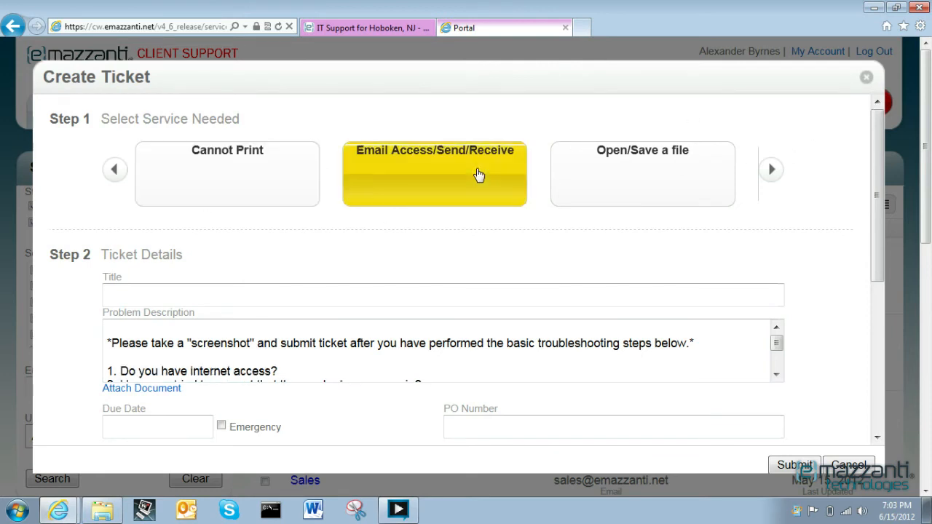
click(770, 169)
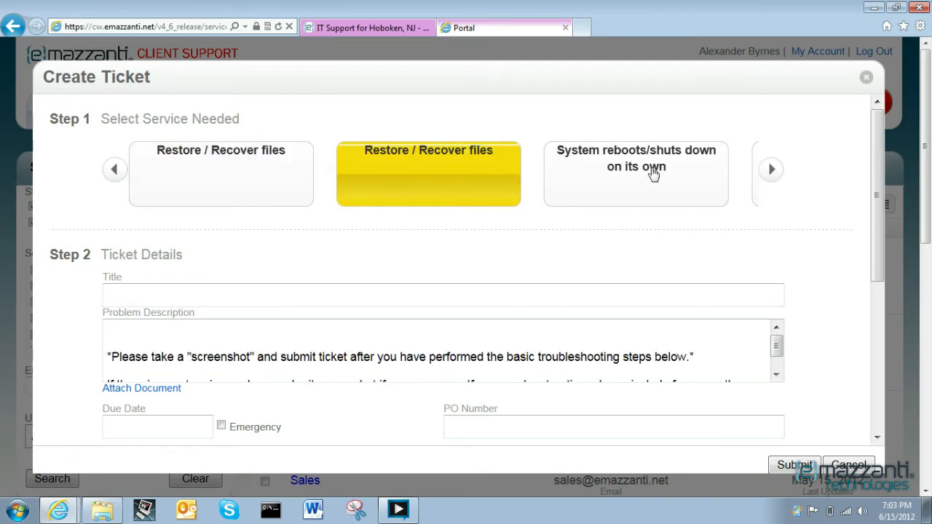
click(636, 173)
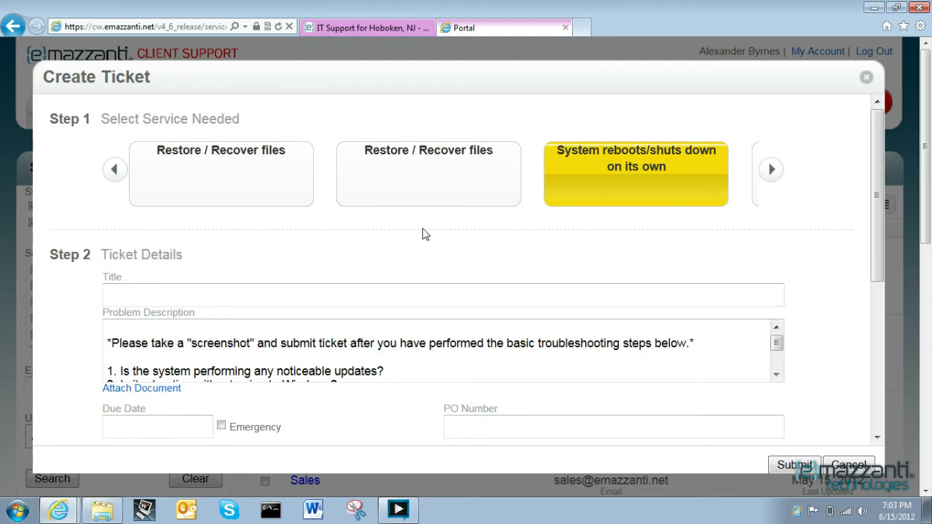
mouse_move(425, 173)
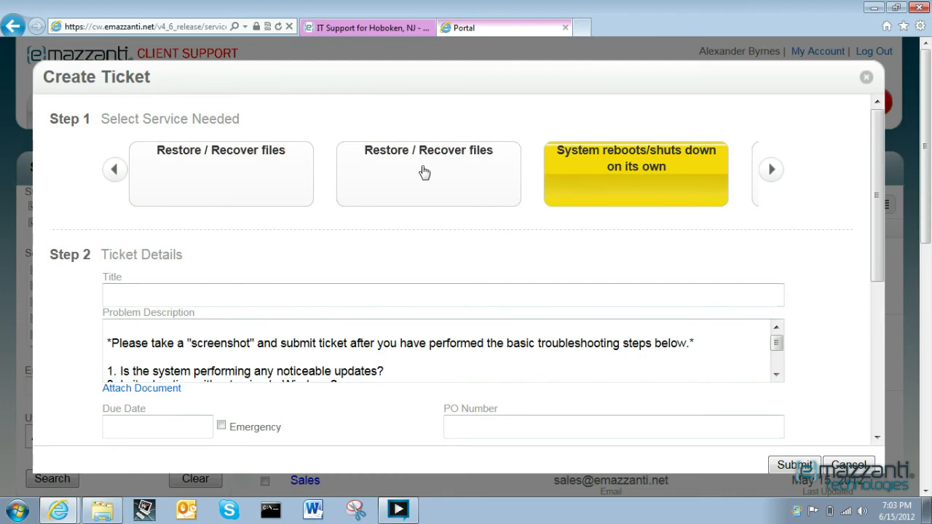
click(428, 173)
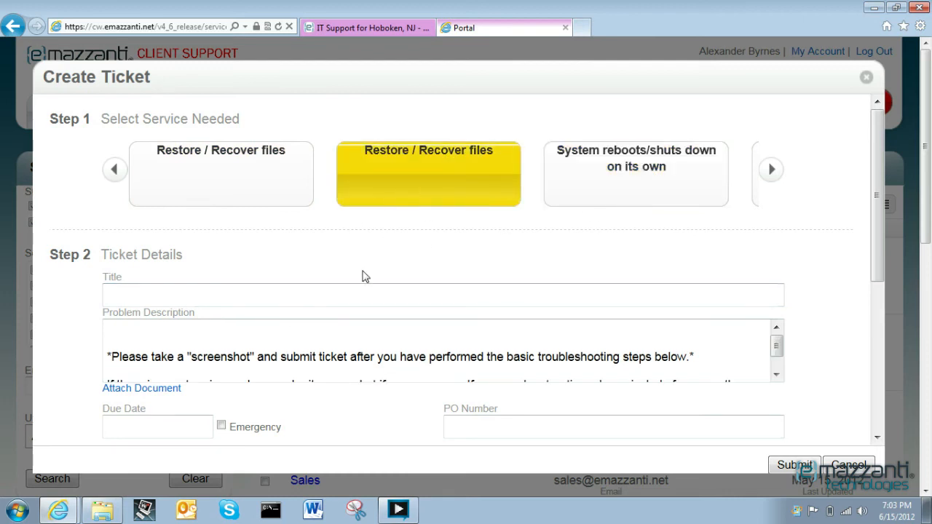
scroll(down, 3)
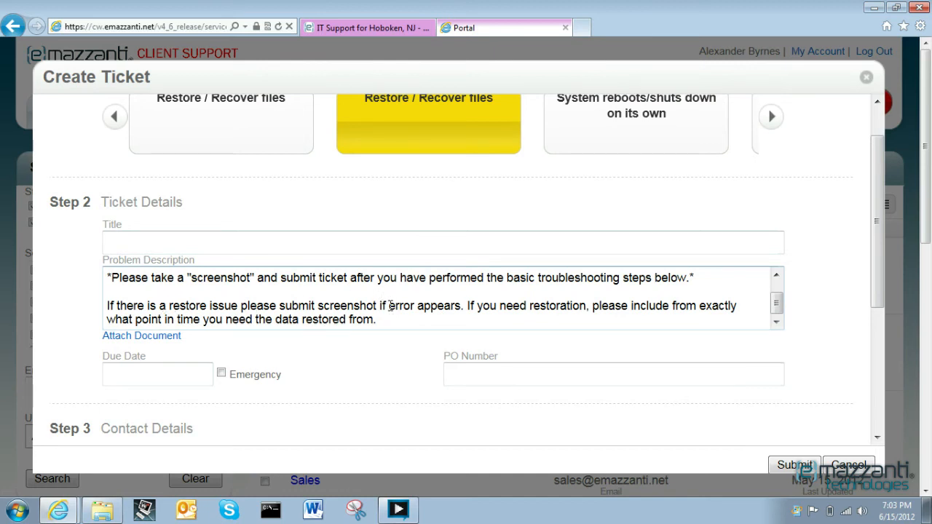
click(636, 116)
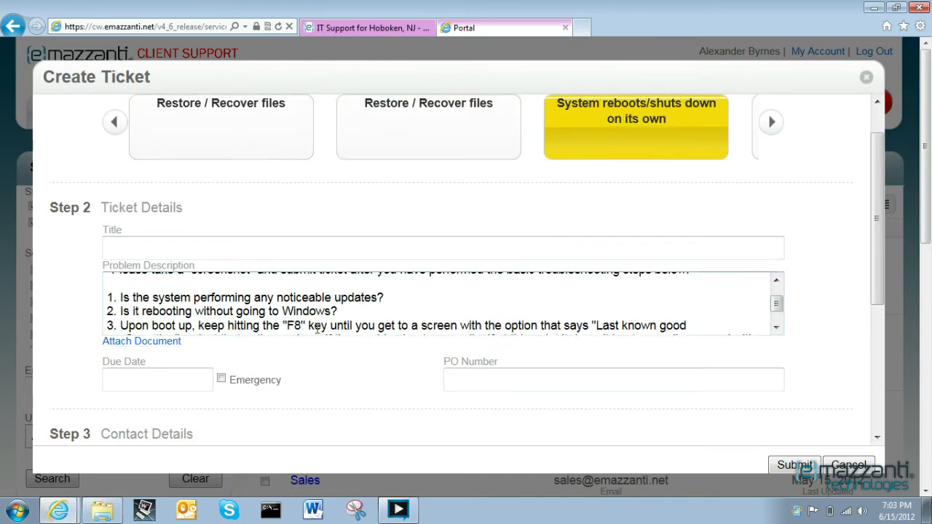
mouse_move(75, 337)
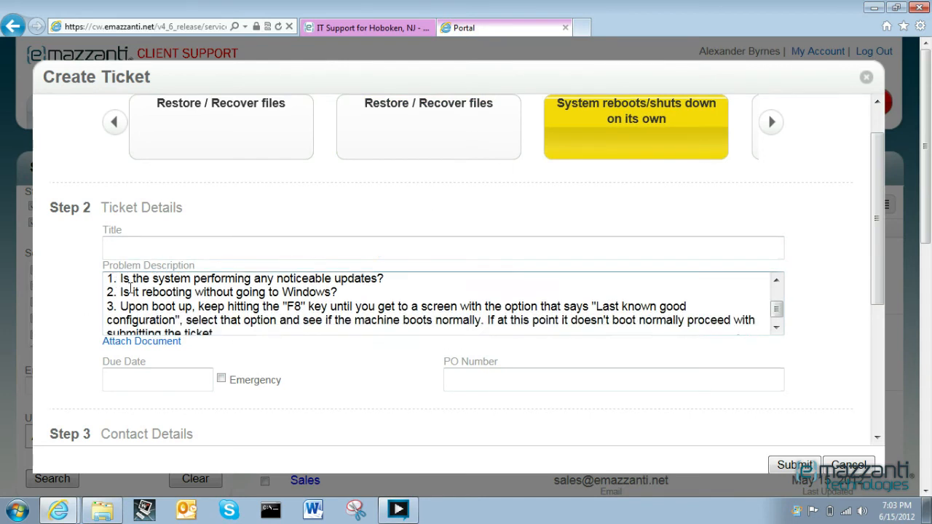
scroll(down, 3)
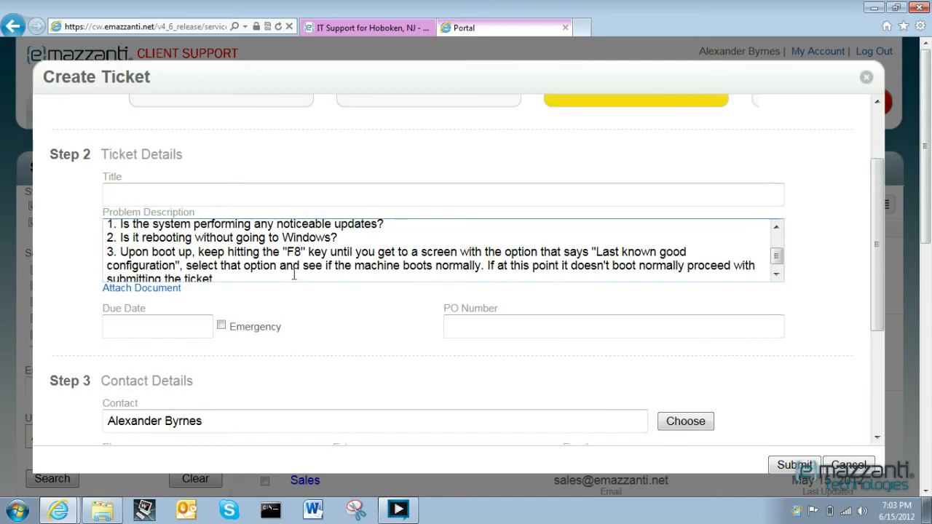
scroll(up, 3)
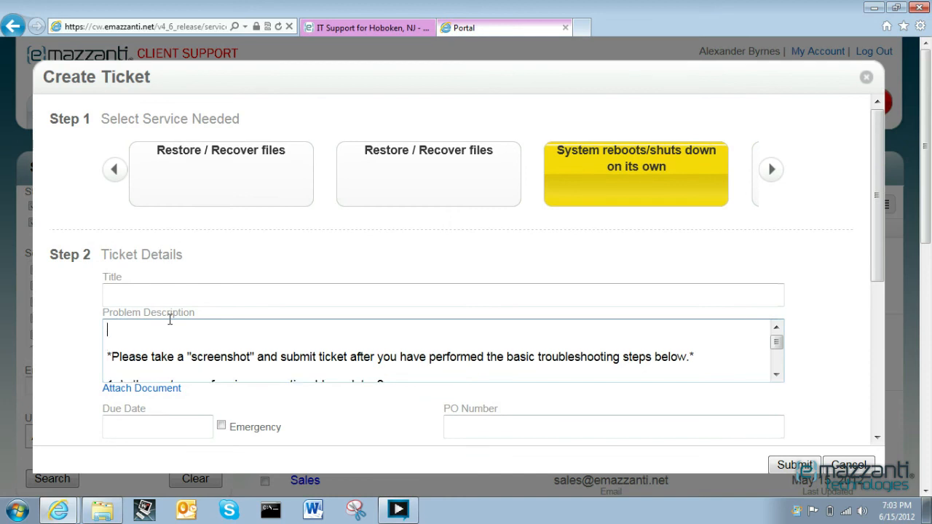
mouse_move(814, 455)
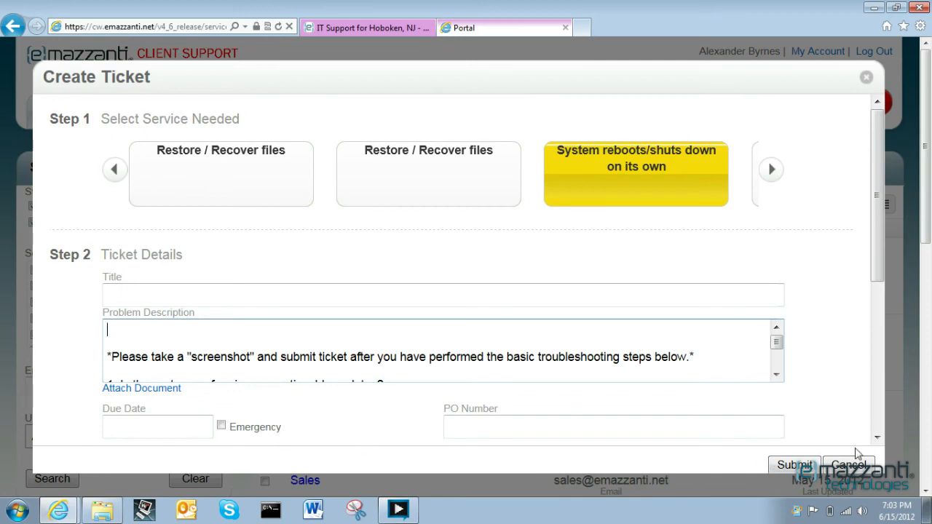
Cancel the Create Ticket form and go back to the Home tab.
click(848, 464)
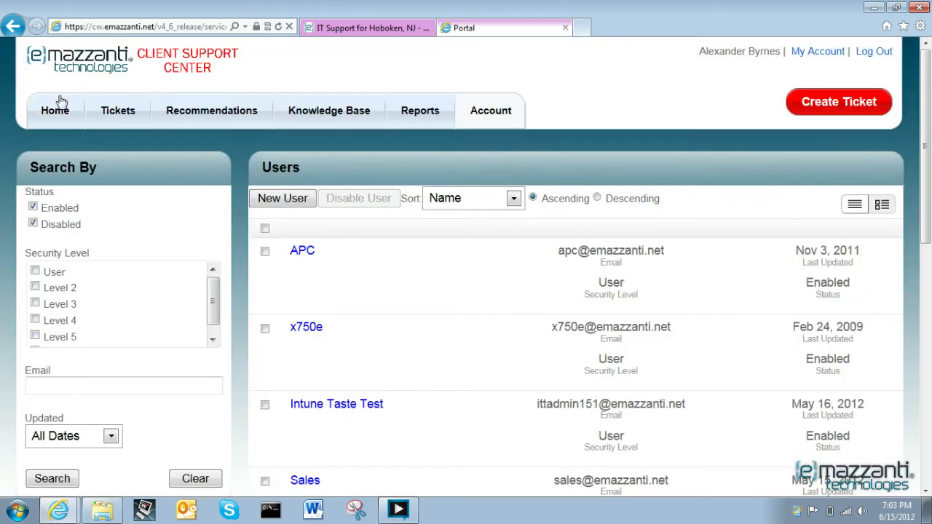
click(55, 110)
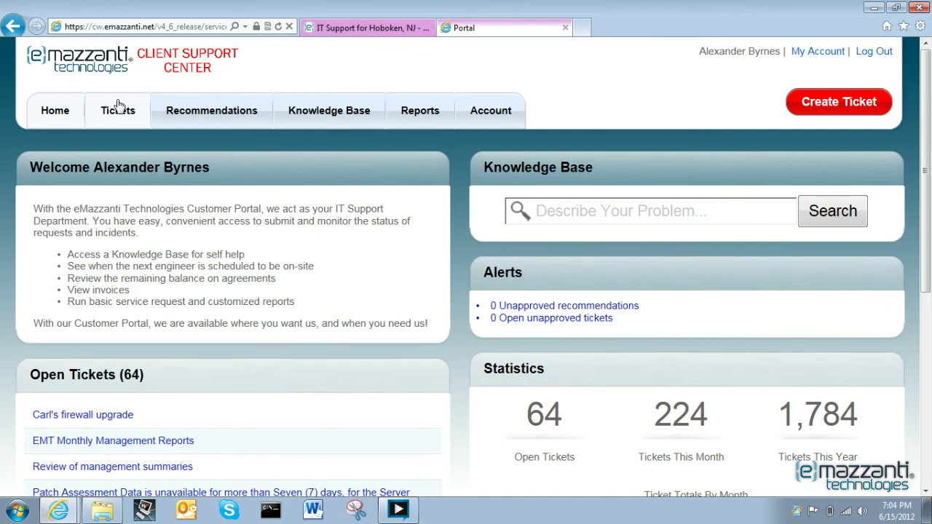
mouse_move(118, 122)
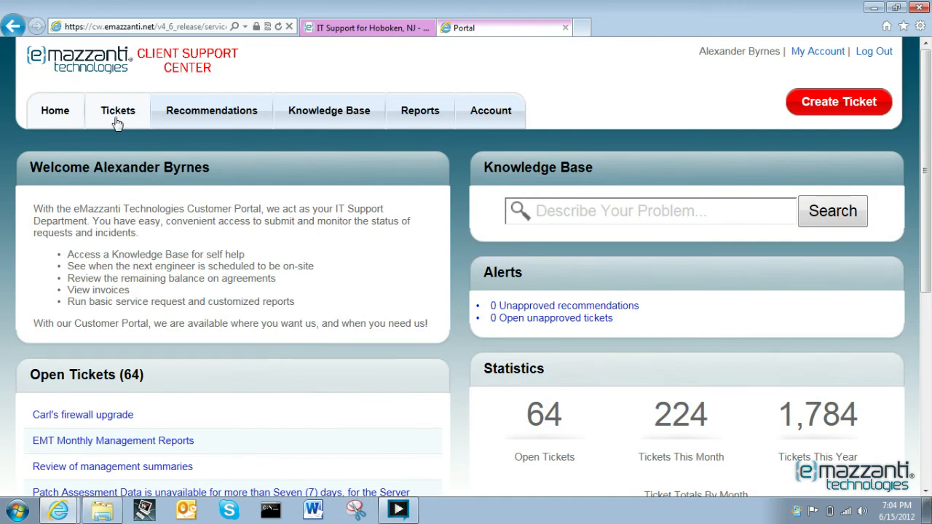
mouse_move(235, 89)
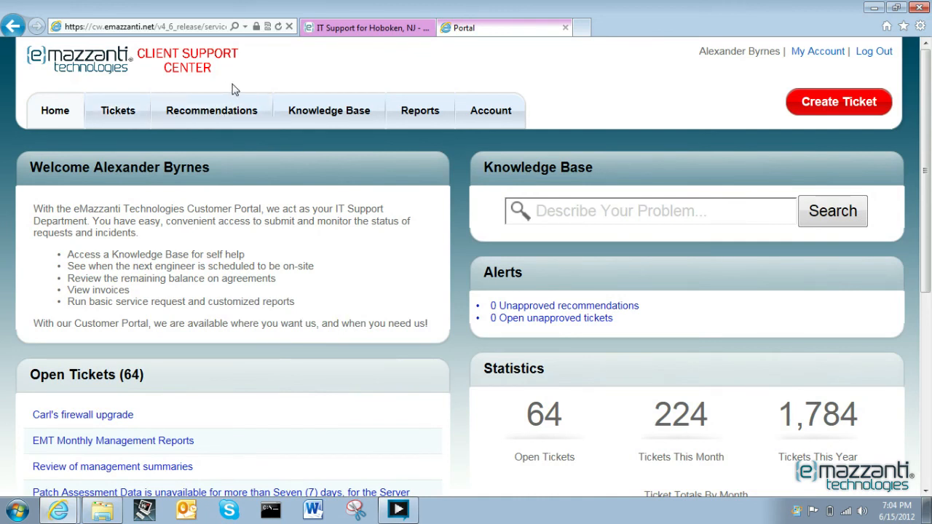
mouse_move(211, 110)
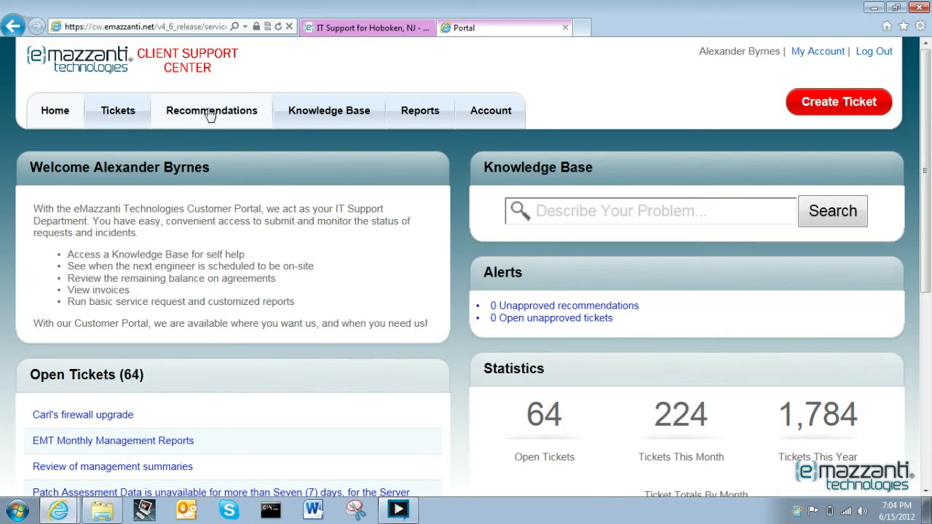
mouse_move(340, 216)
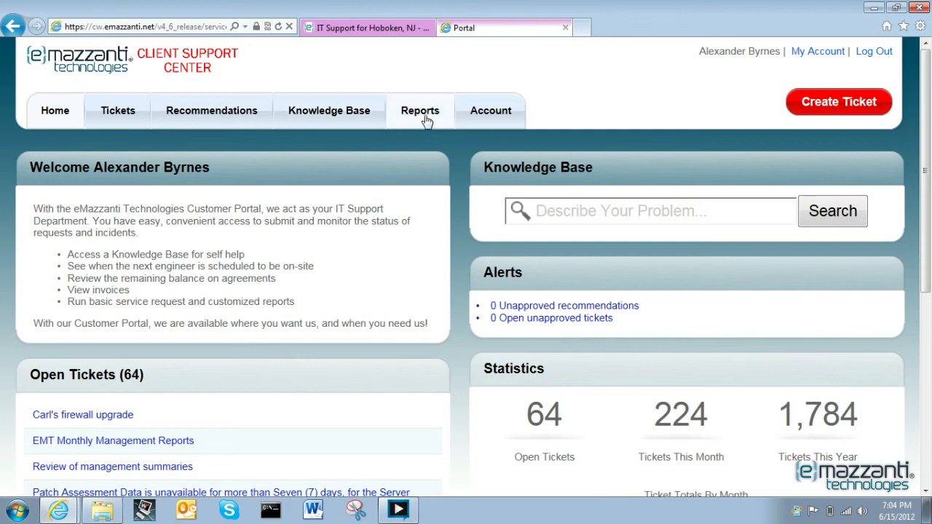
mouse_move(306, 185)
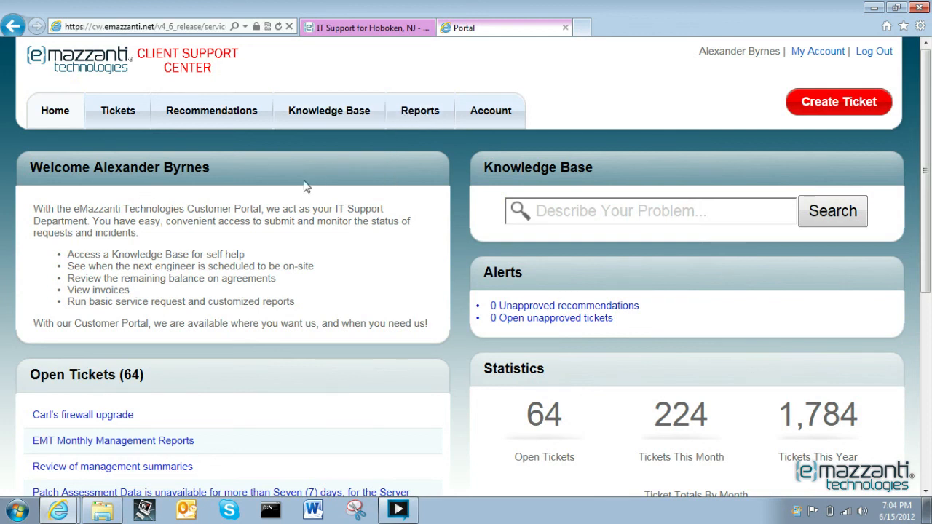
mouse_move(580, 191)
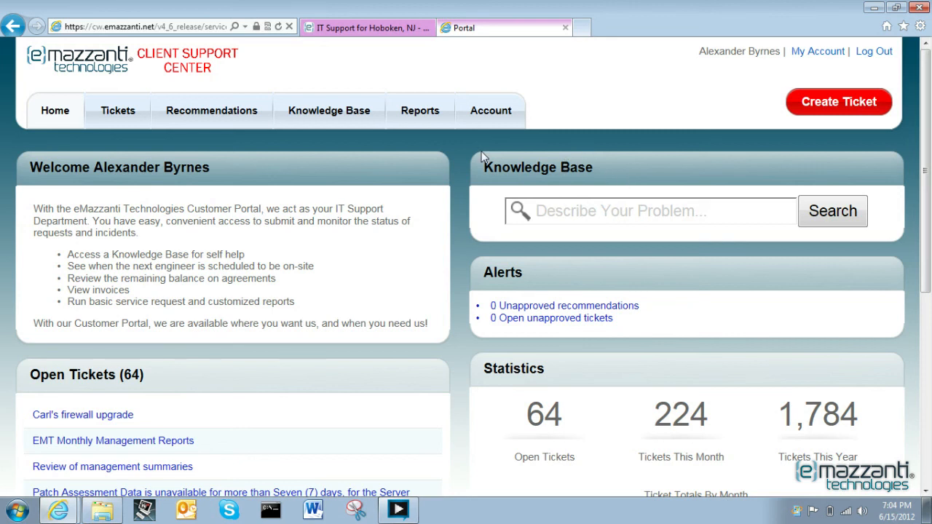
mouse_move(607, 136)
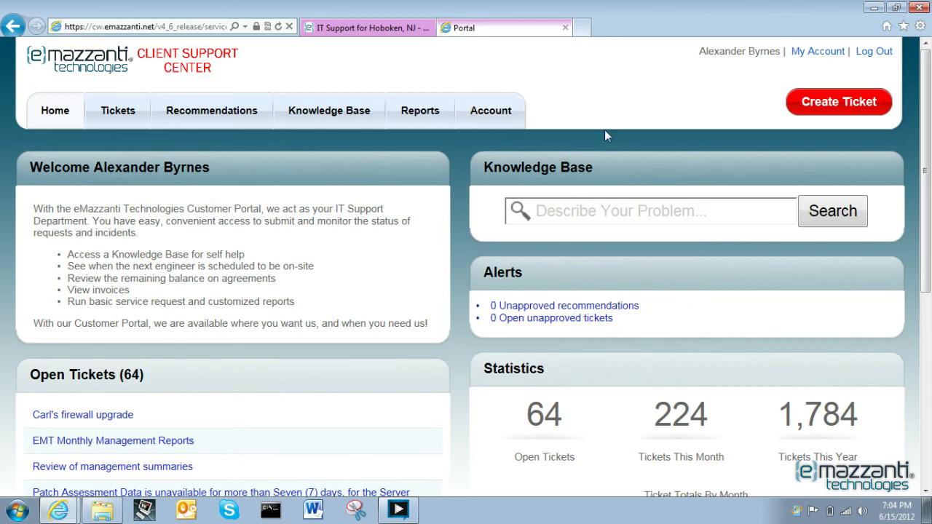
mouse_move(833, 90)
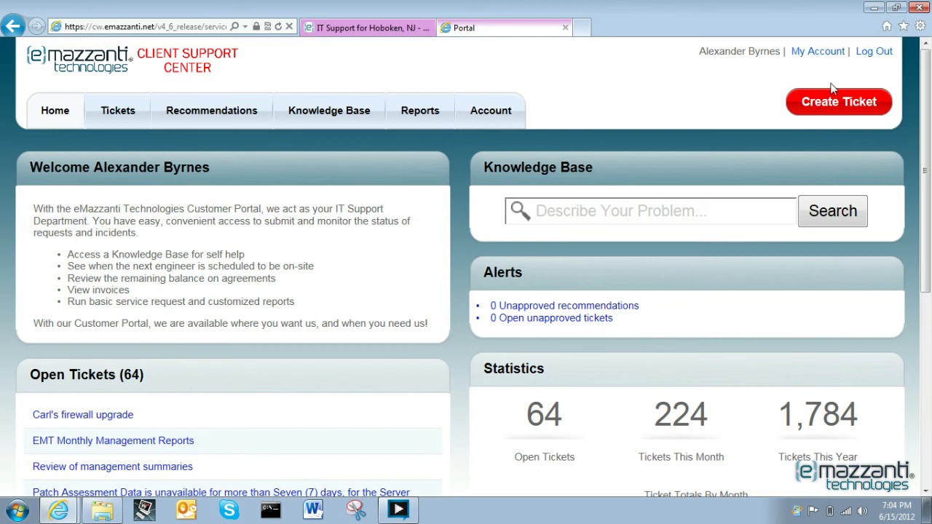
mouse_move(775, 136)
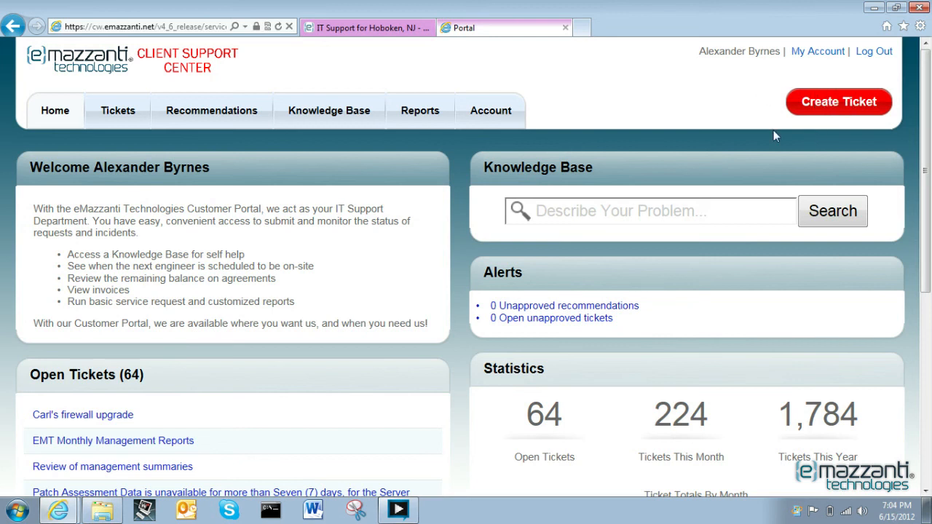
mouse_move(756, 115)
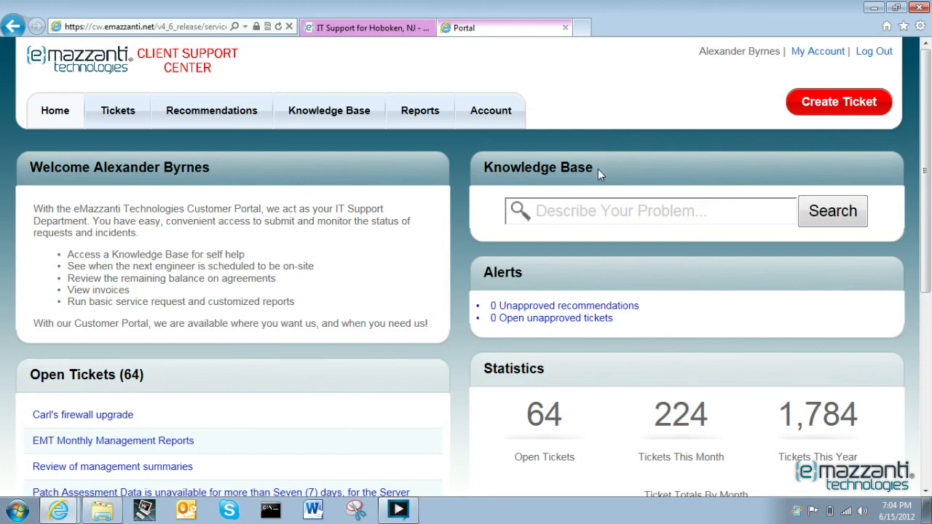
mouse_move(35, 111)
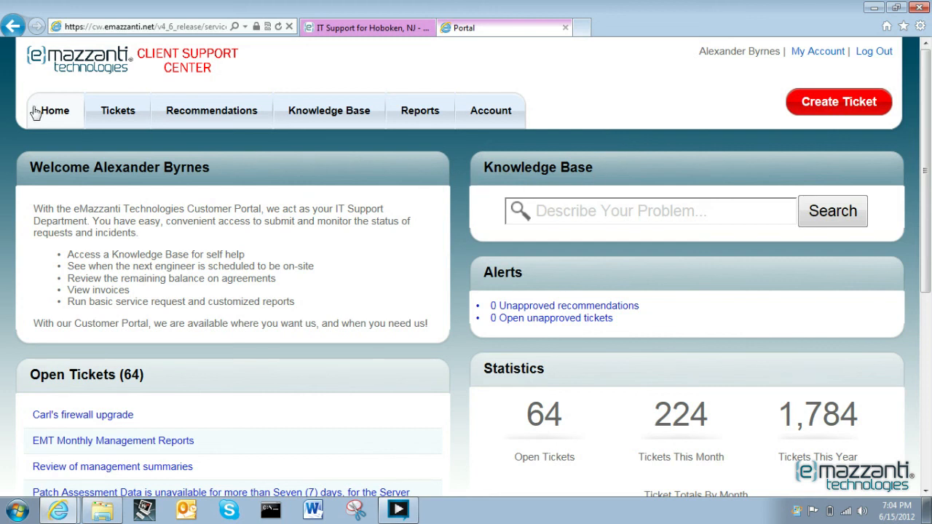
mouse_move(32, 63)
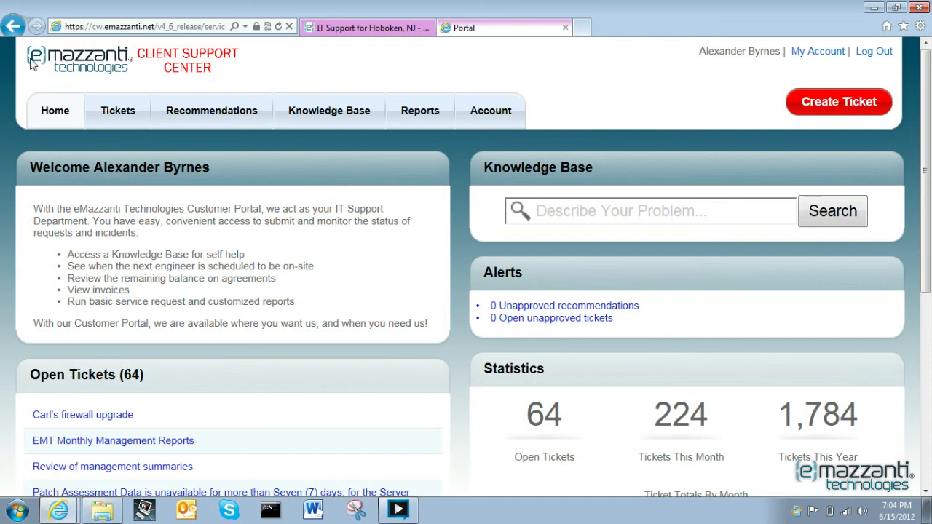
mouse_move(237, 207)
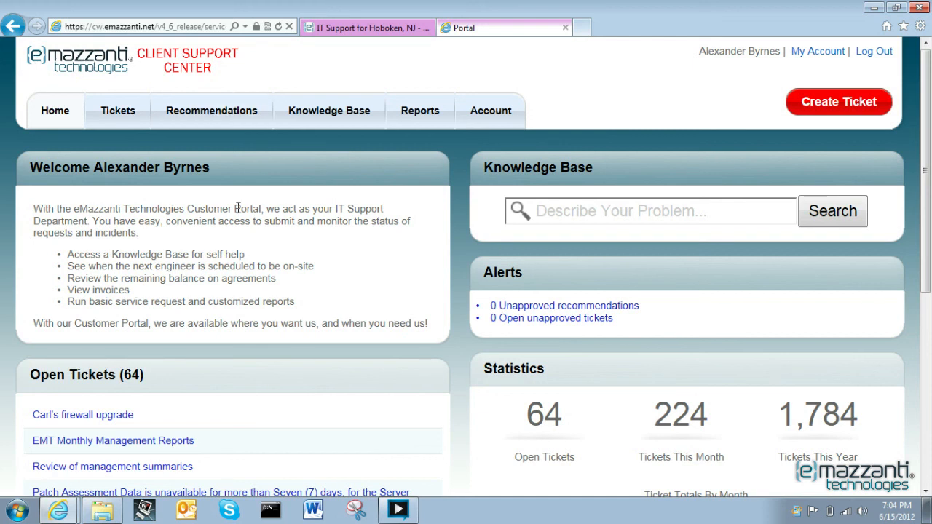
Scroll the home dashboard down to Open Tickets, the monthly Statistics chart and Reports.
scroll(down, 3)
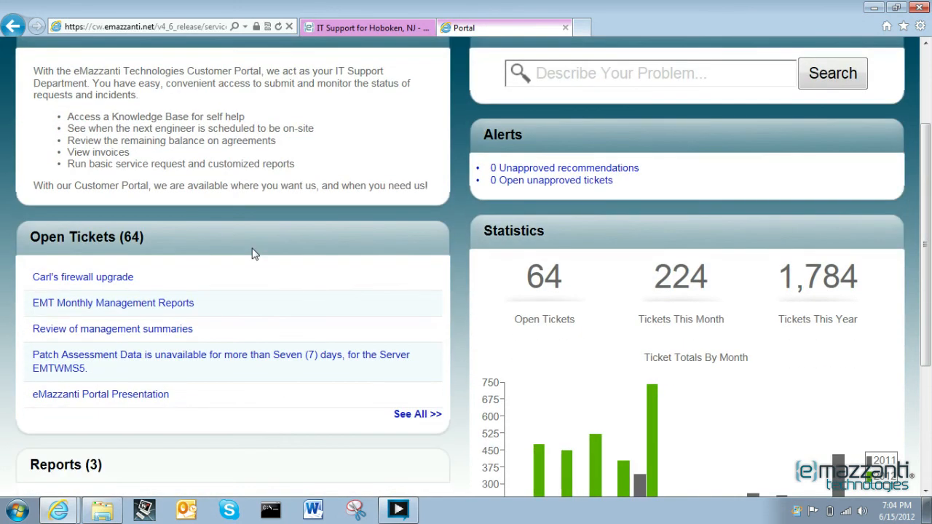
scroll(down, 3)
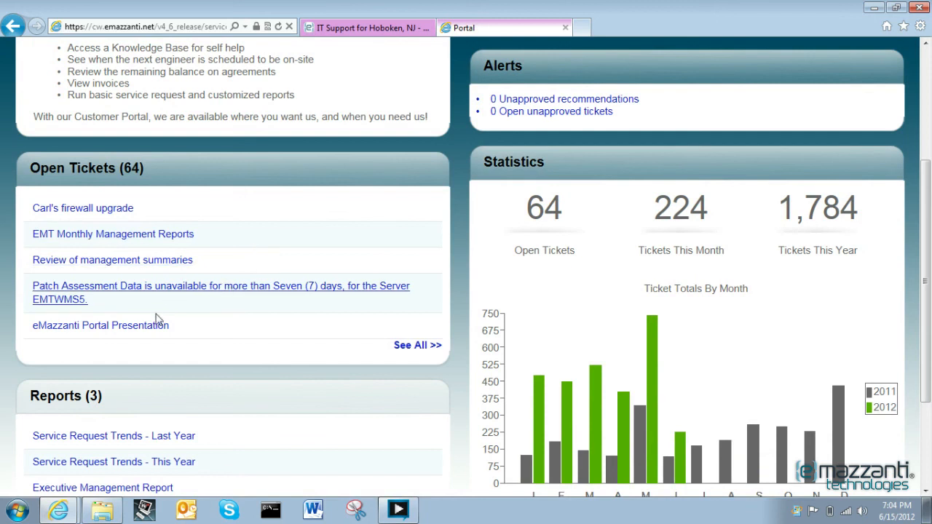
mouse_move(253, 329)
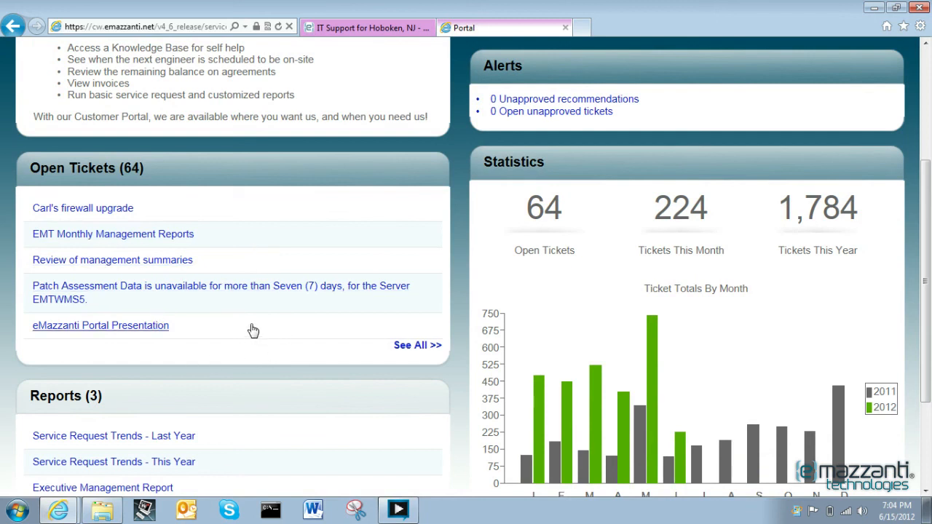
mouse_move(479, 277)
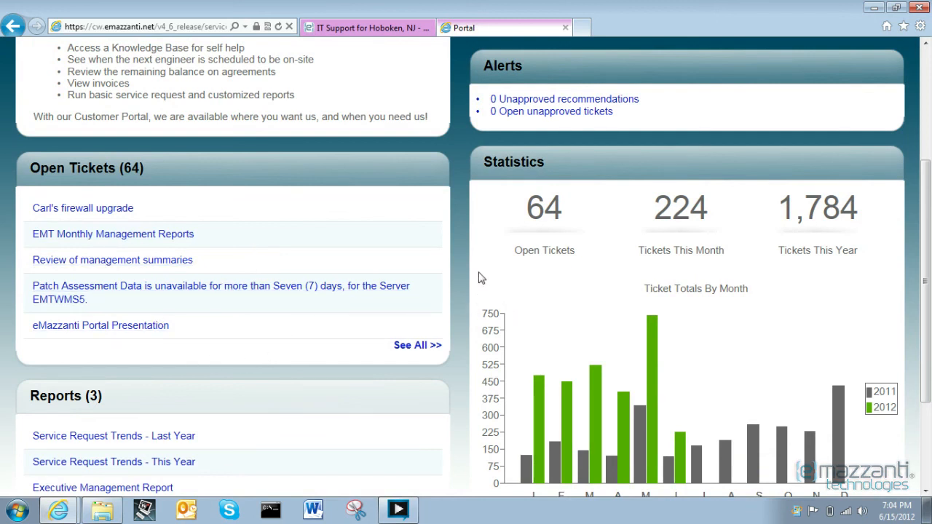